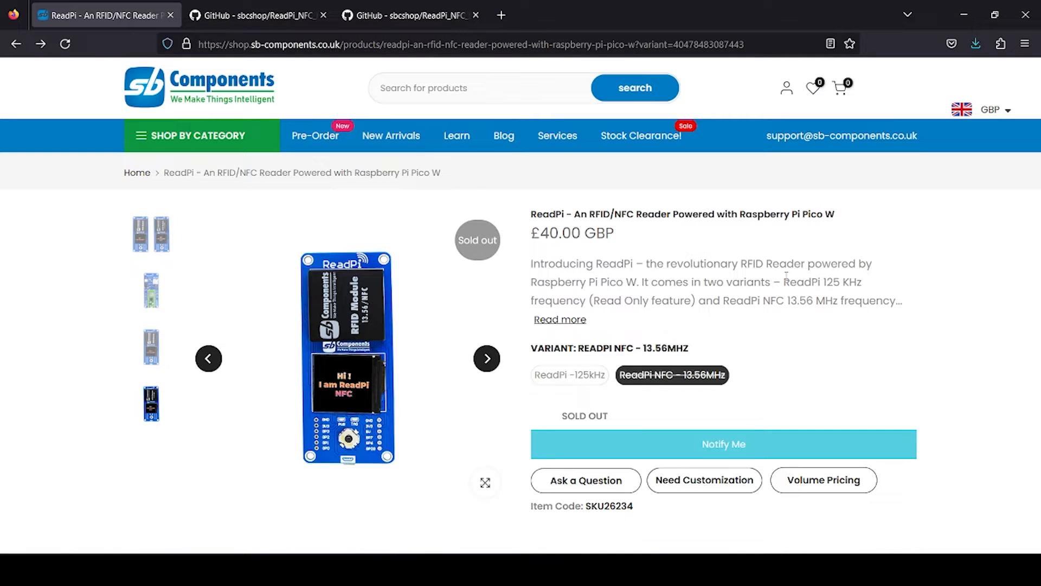
Step: Scroll the ReadPi product page to Resources and open the ReadPi NFC GitHub repository
{"action": "scroll", "scroll_direction": "down", "scroll_amount": 3}
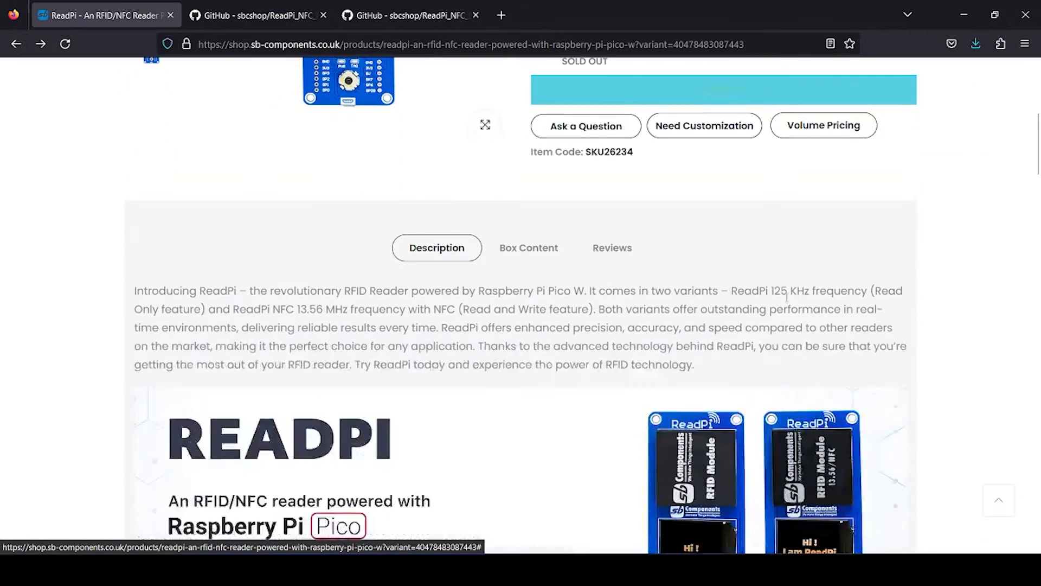
{"action": "scroll", "scroll_direction": "down", "scroll_amount": 3}
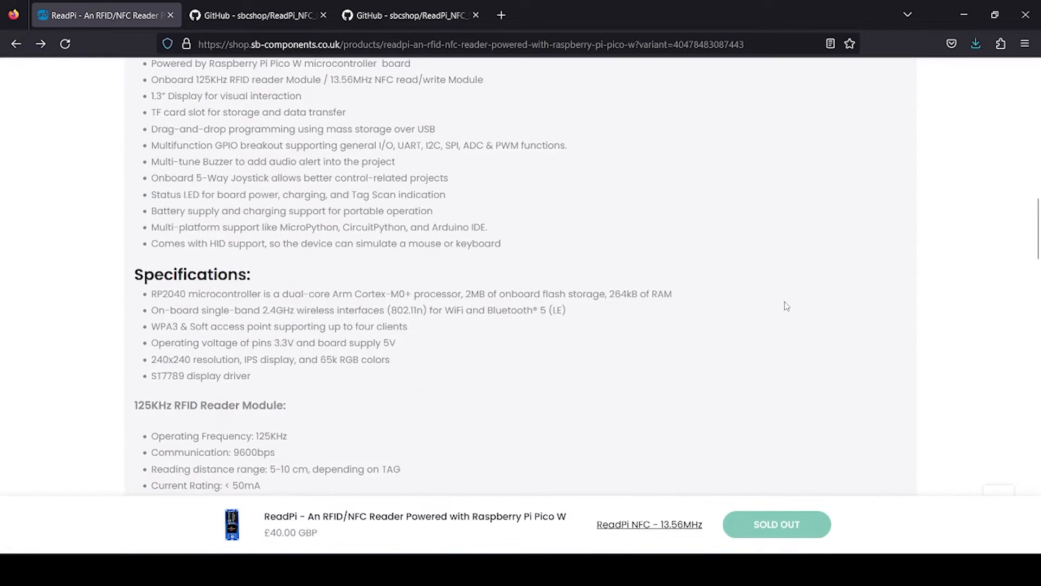
{"action": "scroll", "scroll_direction": "down", "scroll_amount": 3}
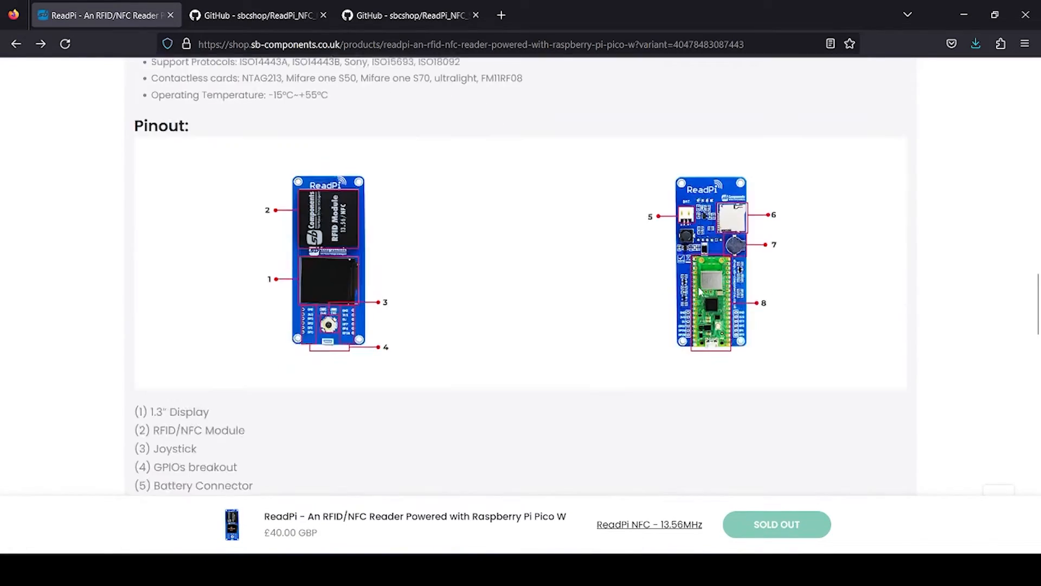
{"action": "scroll", "scroll_direction": "down", "scroll_amount": 3}
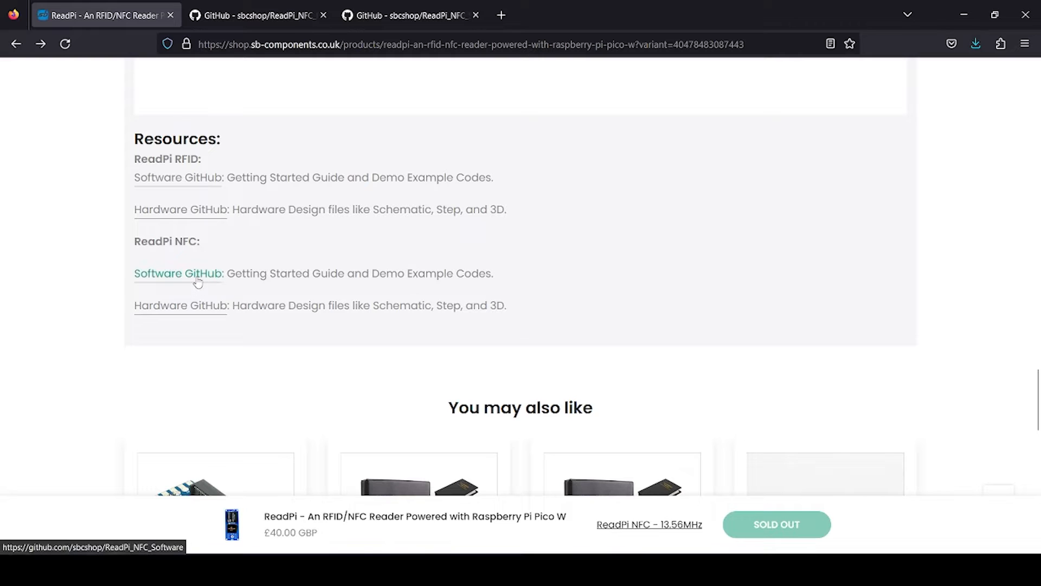
{"action": "left_click", "coordinate": [258, 15]}
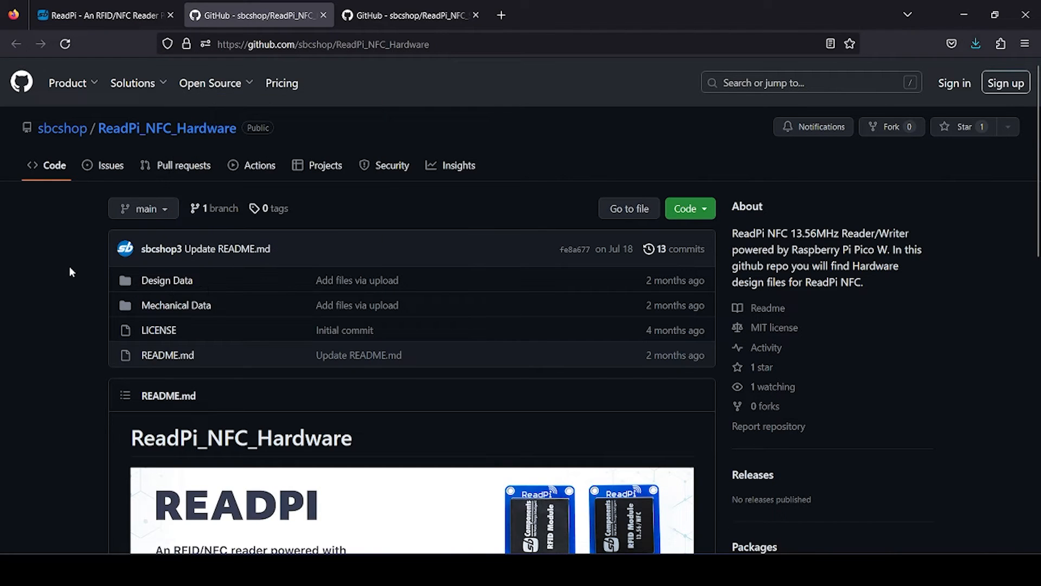
Step: Switch to the browser tab showing the ReadPi_NFC_Software repository
{"action": "left_click", "coordinate": [405, 15]}
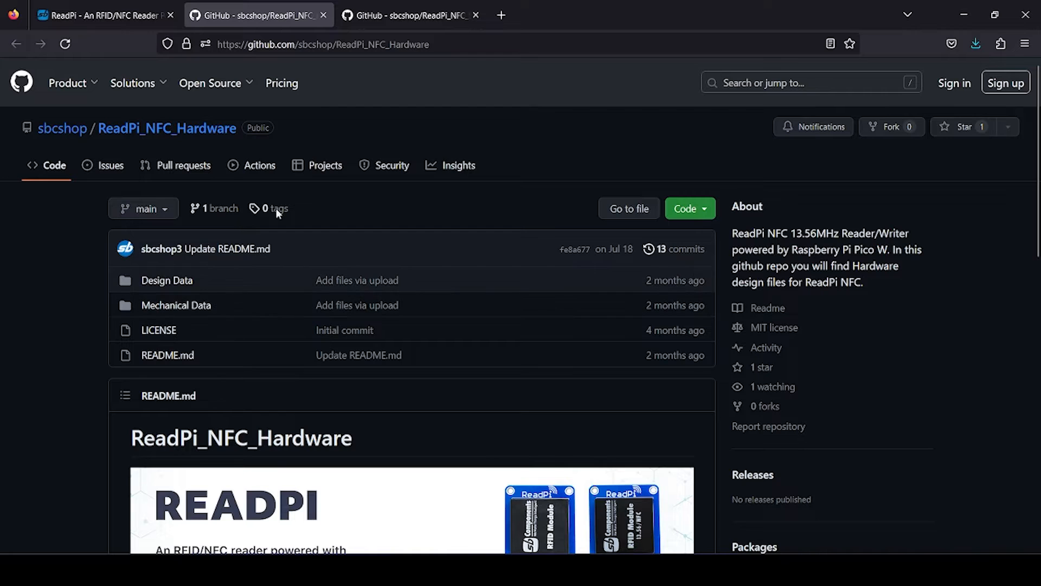
{"action": "left_click", "coordinate": [410, 15]}
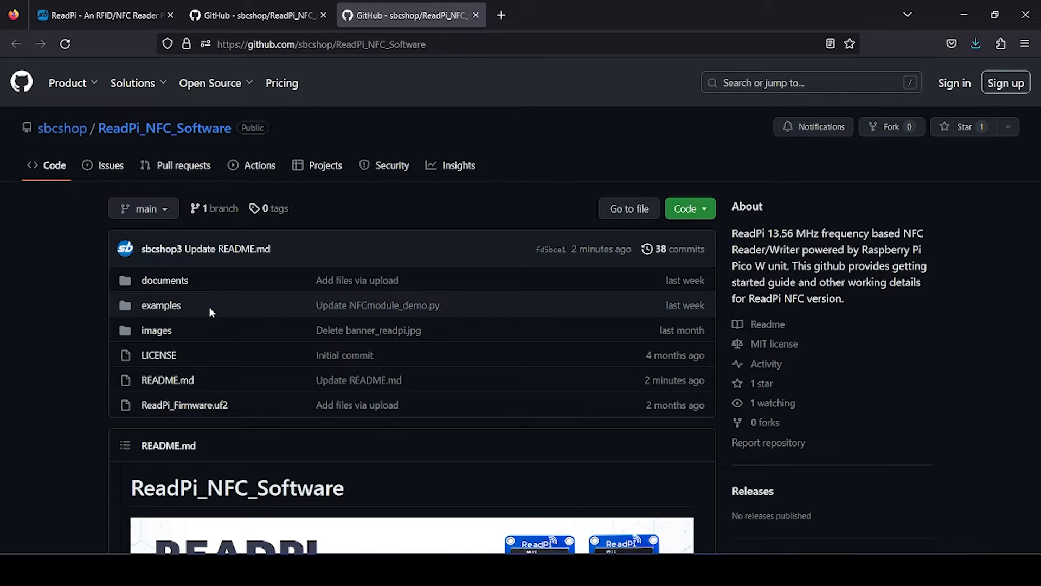
{"action": "scroll", "scroll_direction": "down", "scroll_amount": 3}
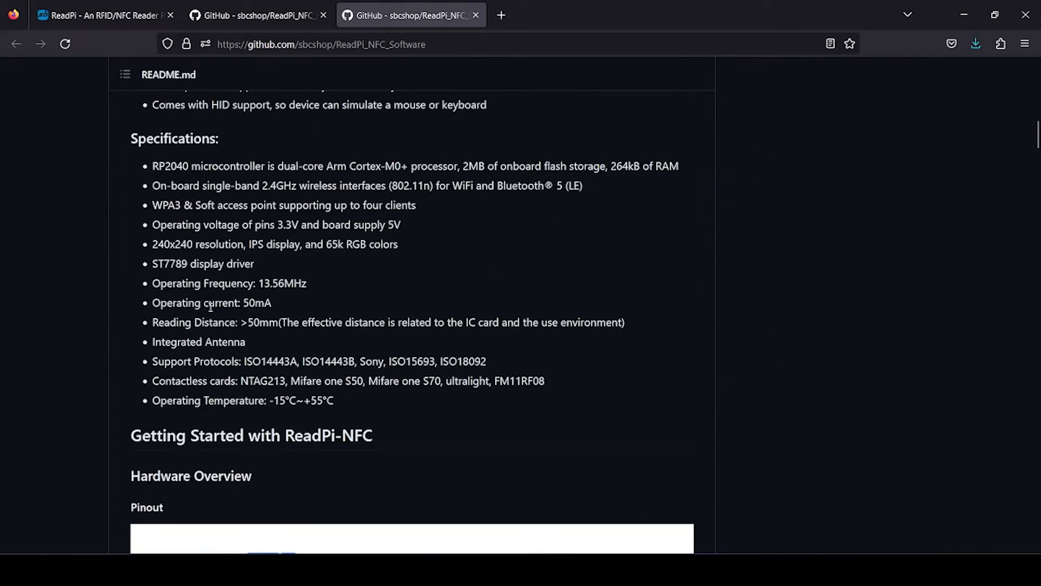
{"action": "scroll", "scroll_direction": "down", "scroll_amount": 3}
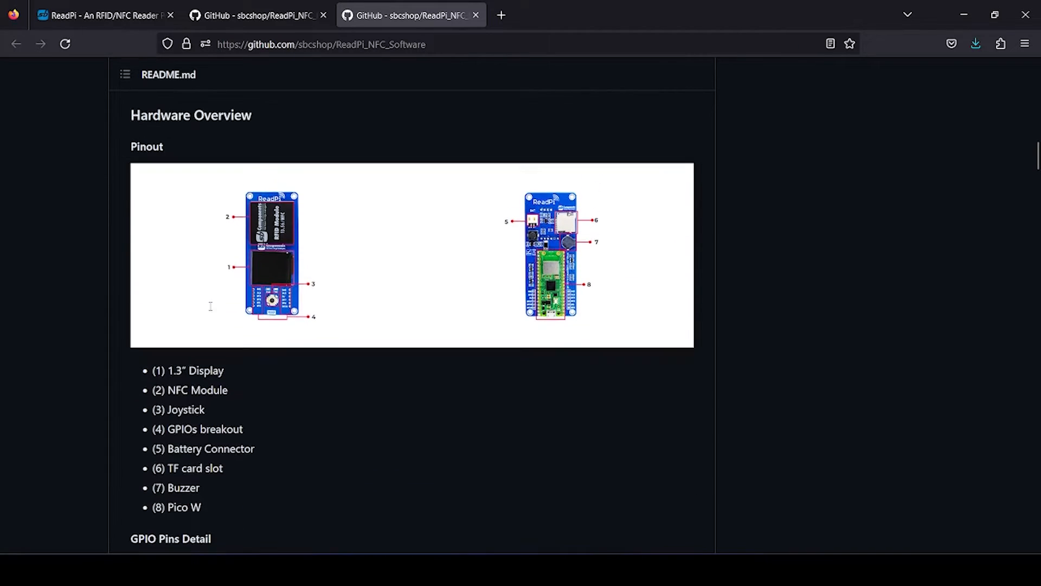
{"action": "scroll", "scroll_direction": "down", "scroll_amount": 3}
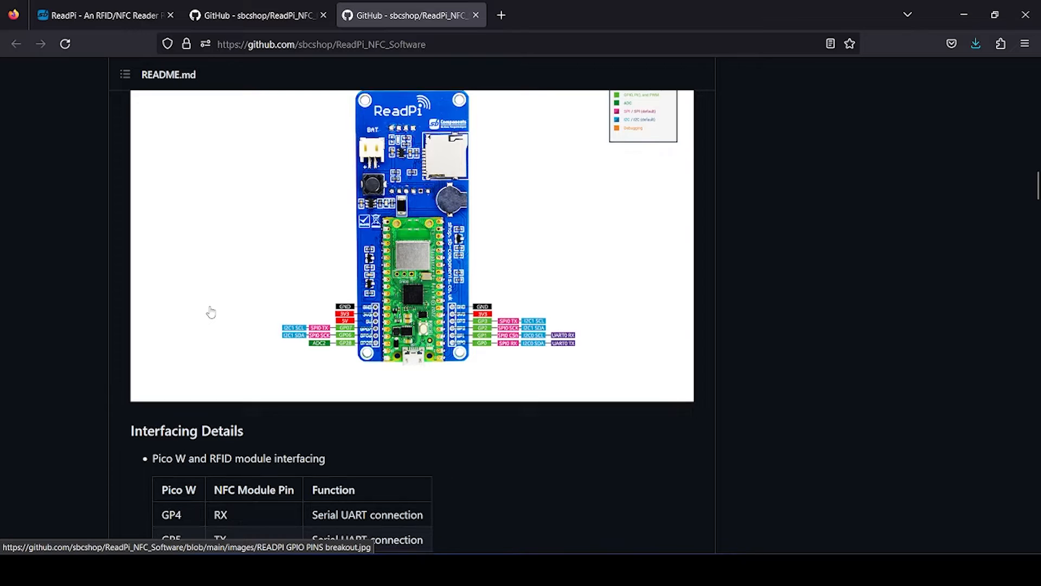
{"action": "scroll", "scroll_direction": "down", "scroll_amount": 3}
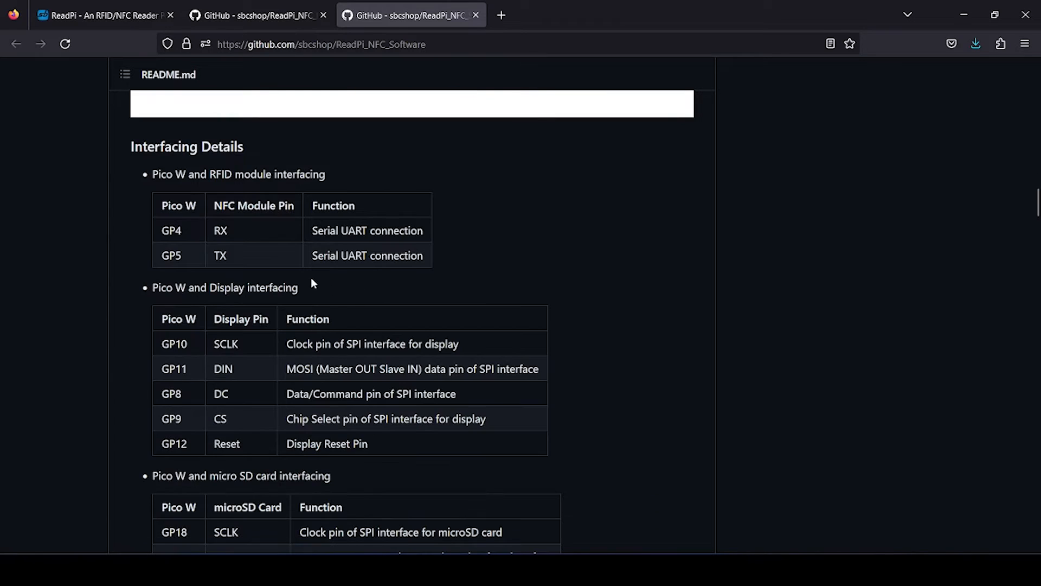
{"action": "scroll", "scroll_direction": "down", "scroll_amount": 3}
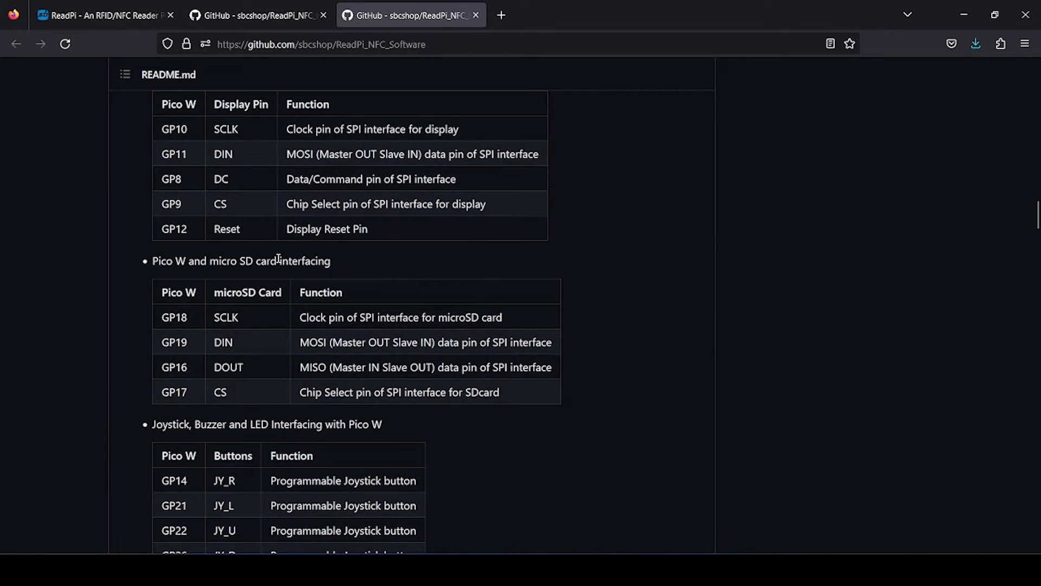
{"action": "scroll", "scroll_direction": "up", "scroll_amount": 3}
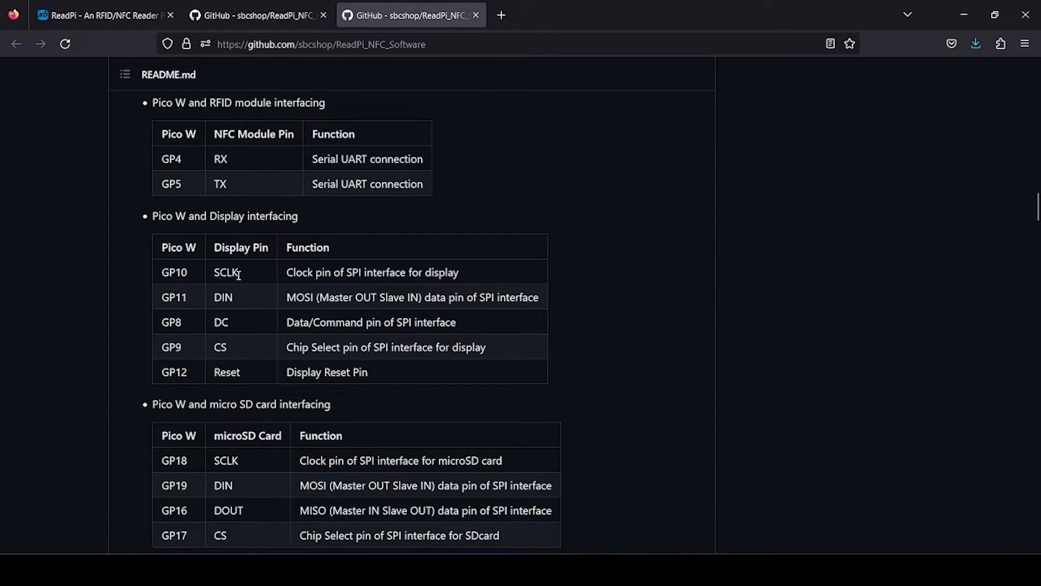
{"action": "scroll", "scroll_direction": "down", "scroll_amount": 3}
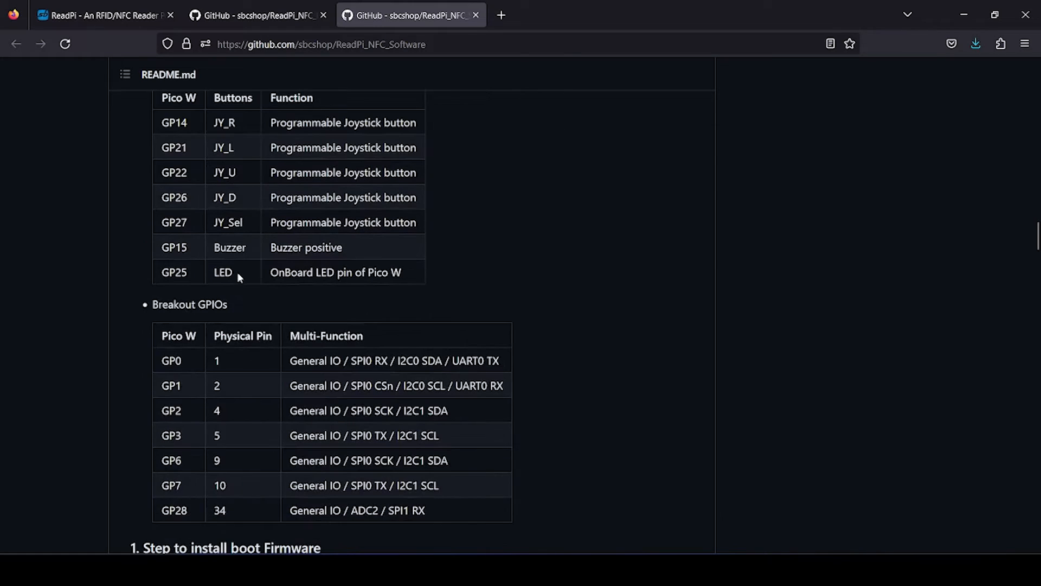
{"action": "scroll", "scroll_direction": "down", "scroll_amount": 3}
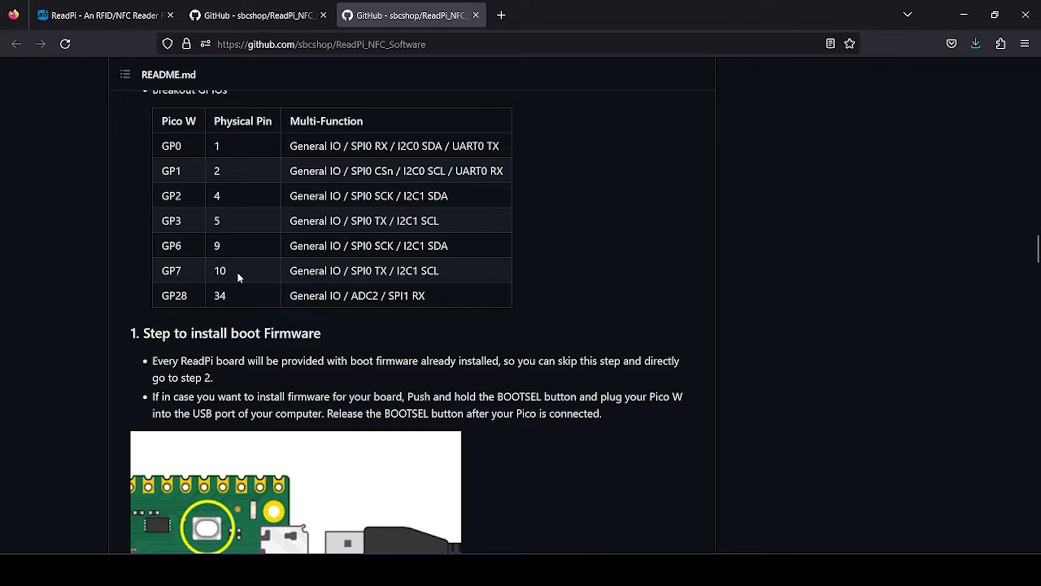
{"action": "scroll", "scroll_direction": "down", "scroll_amount": 3}
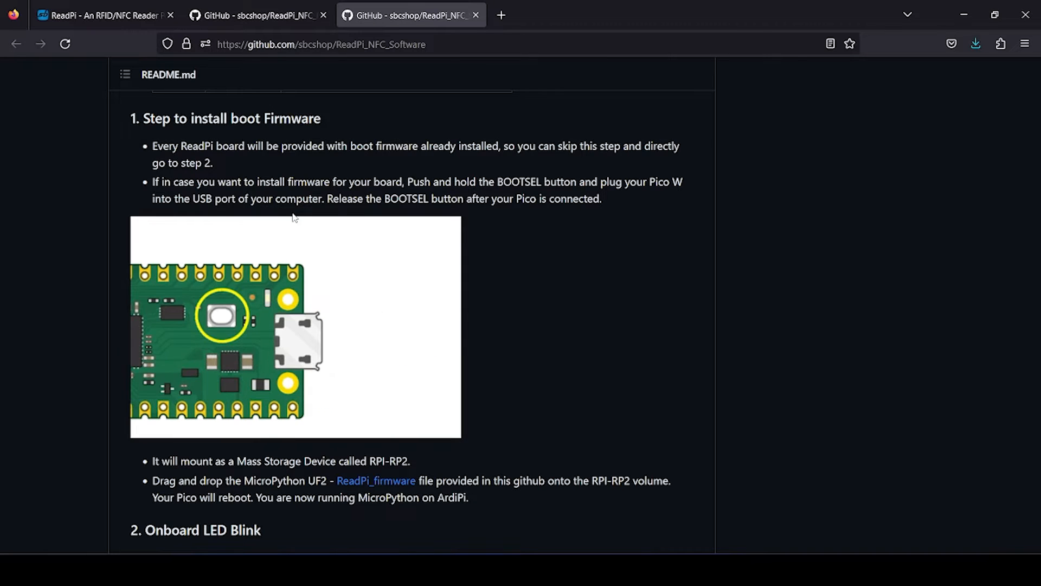
Step: Scroll the README through script transfer and Example Codes to the NFC data format
{"action": "scroll", "scroll_direction": "down", "scroll_amount": 3}
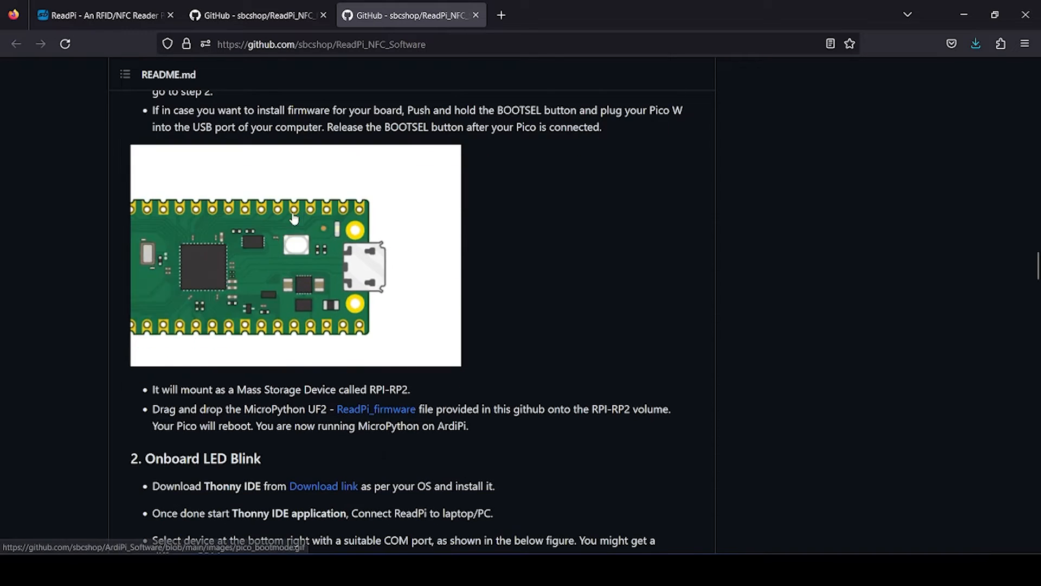
{"action": "scroll", "scroll_direction": "down", "scroll_amount": 3}
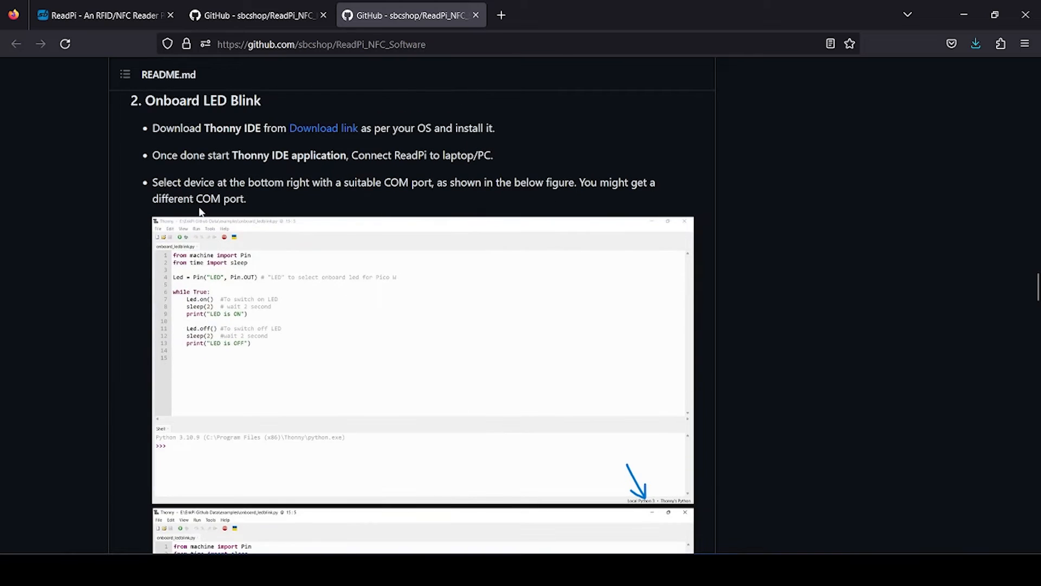
{"action": "mouse_move", "coordinate": [261, 258]}
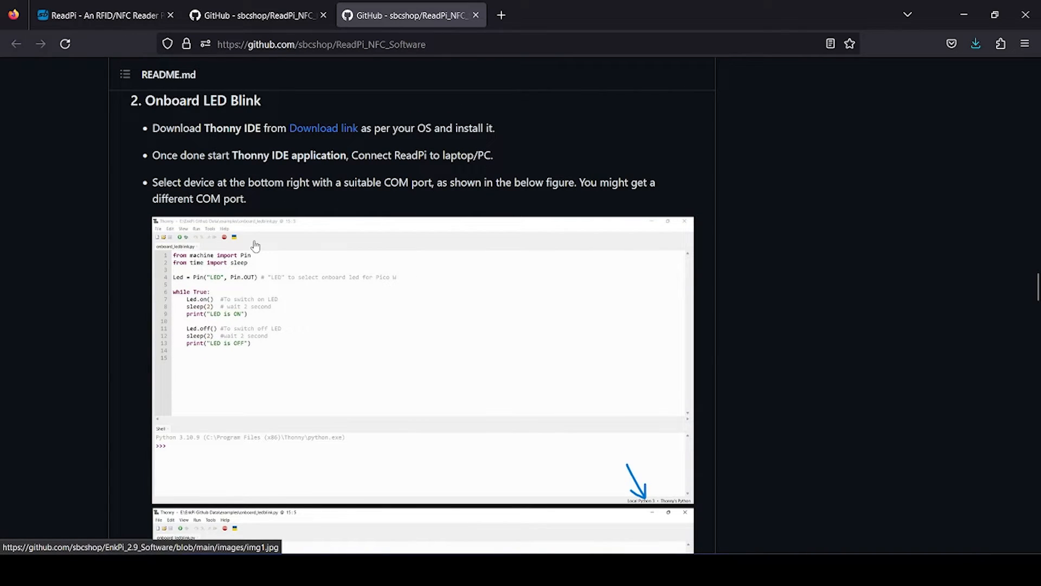
{"action": "scroll", "scroll_direction": "down", "scroll_amount": 3}
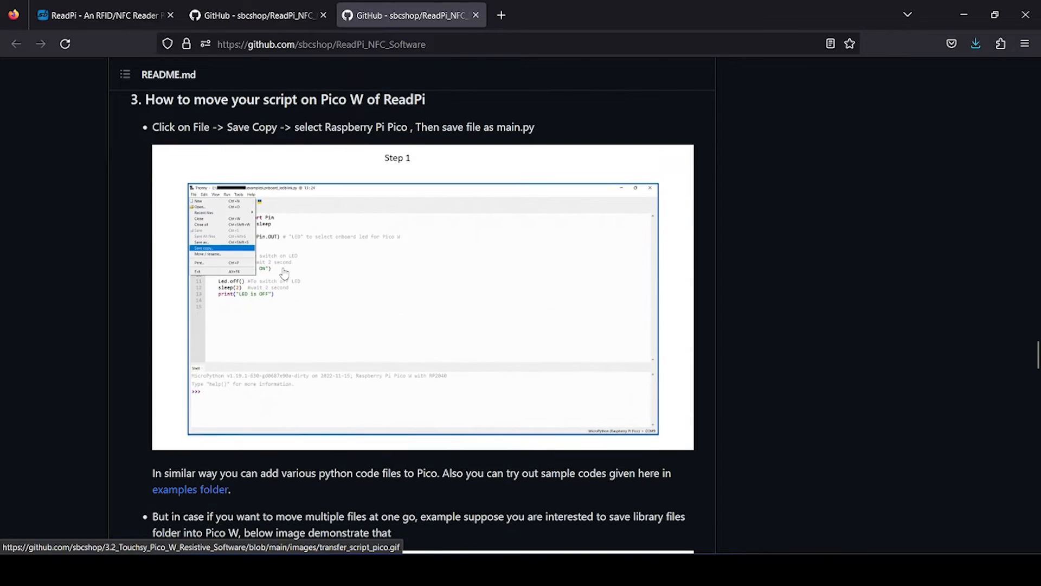
{"action": "scroll", "scroll_direction": "down", "scroll_amount": 3}
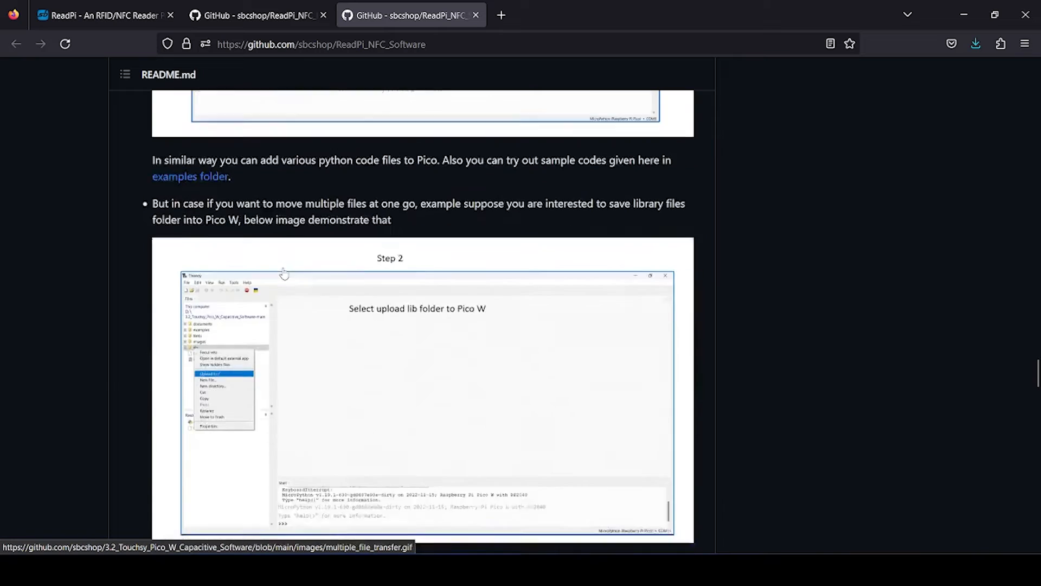
{"action": "scroll", "scroll_direction": "down", "scroll_amount": 3}
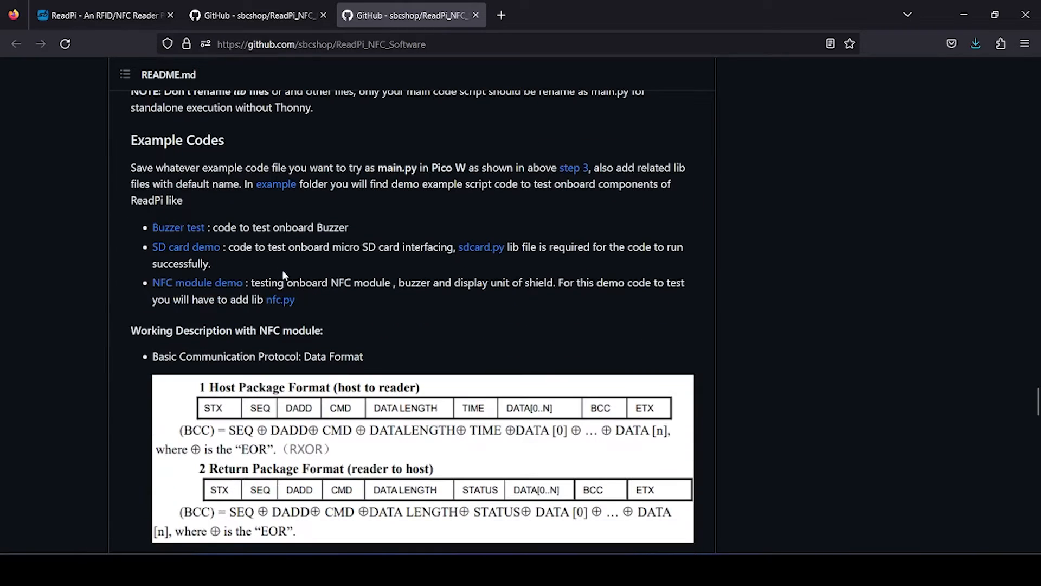
{"action": "mouse_move", "coordinate": [159, 147]}
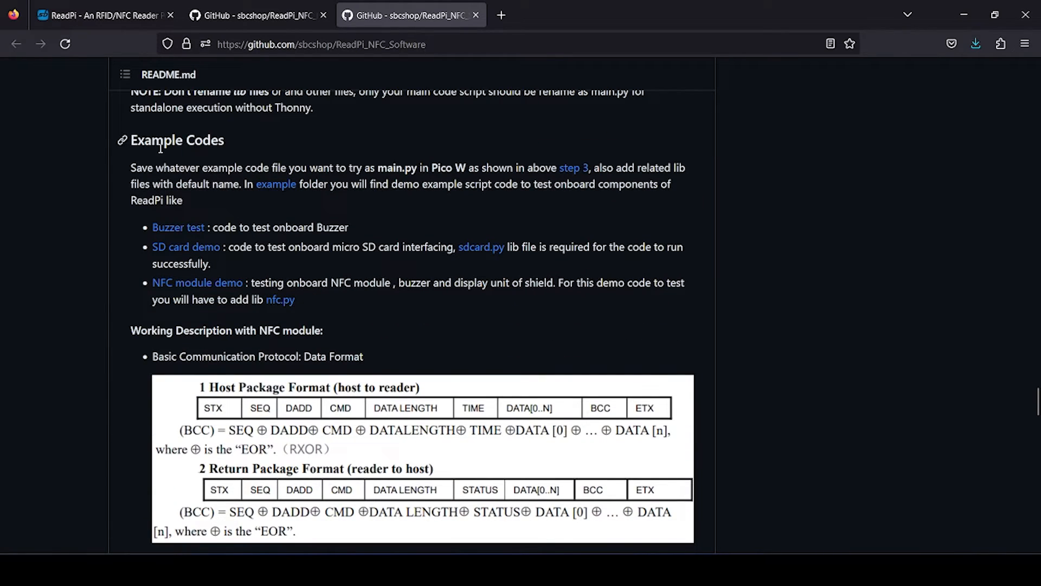
{"action": "mouse_move", "coordinate": [186, 246]}
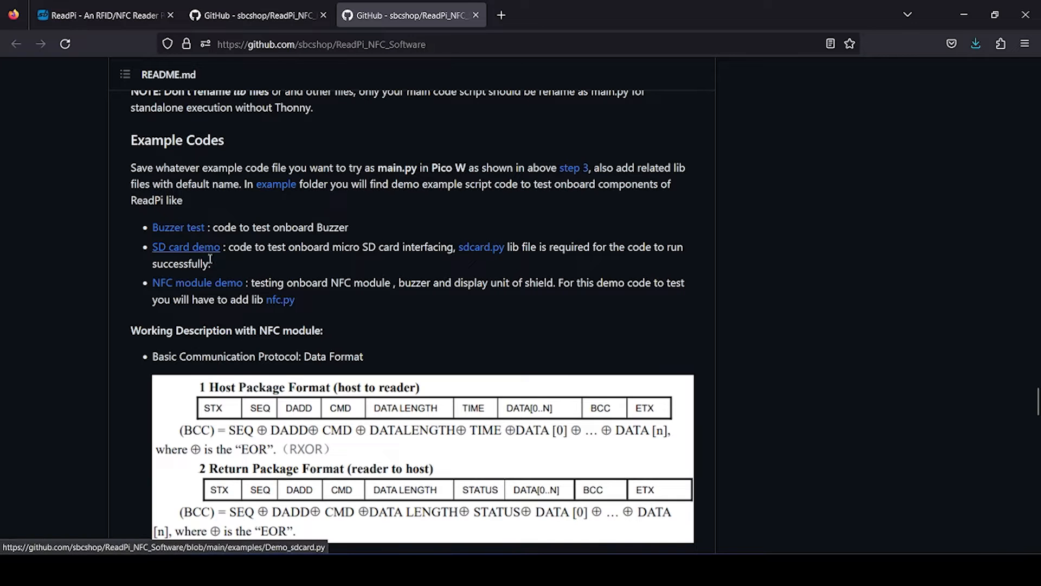
{"action": "scroll", "scroll_direction": "down", "scroll_amount": 3}
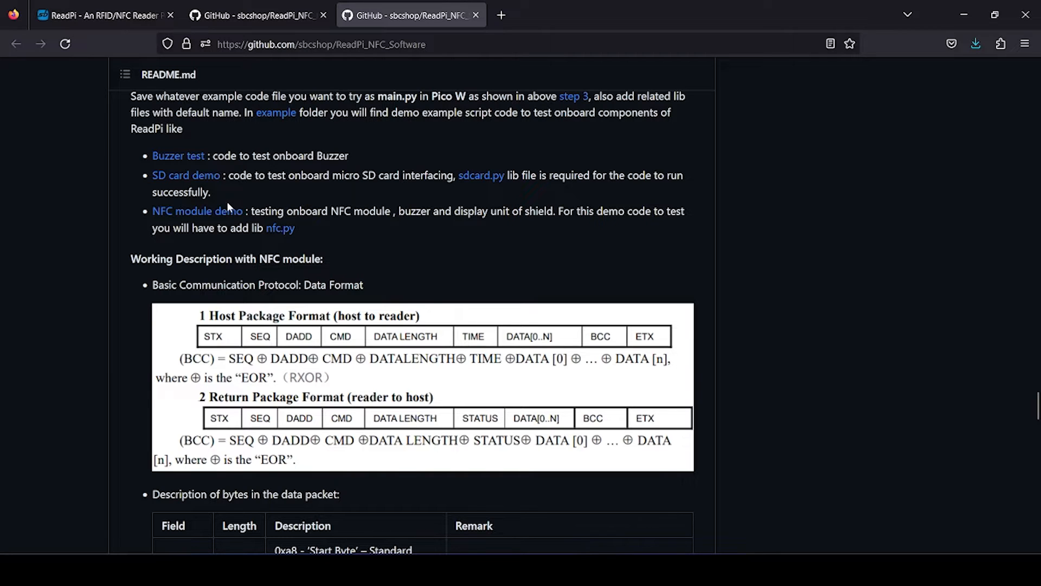
{"action": "mouse_move", "coordinate": [374, 195]}
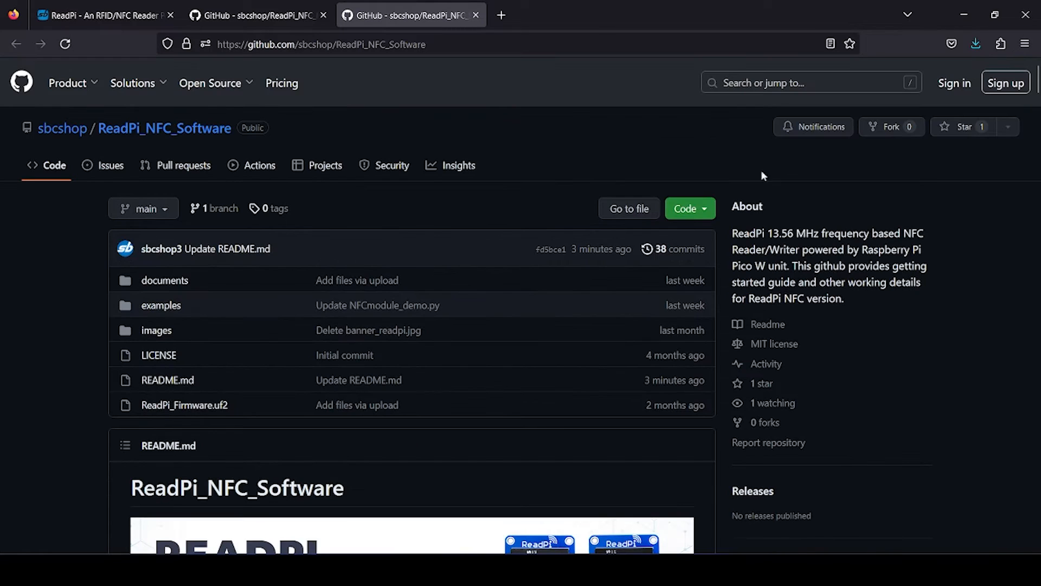
Step: Show the repository's Code menu with its Download ZIP option
{"action": "left_click", "coordinate": [689, 208]}
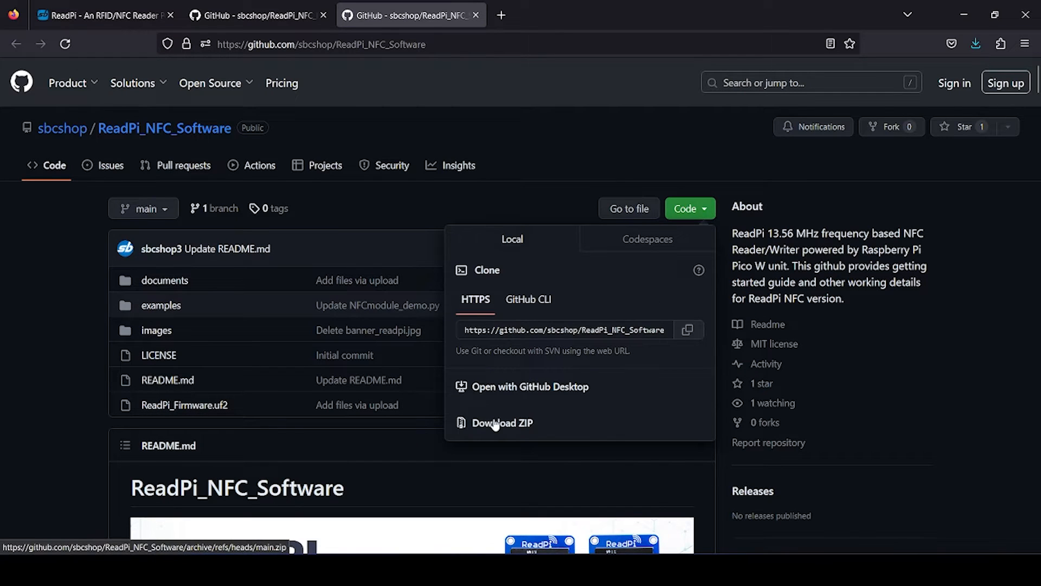
{"action": "scroll", "scroll_direction": "down", "scroll_amount": 3}
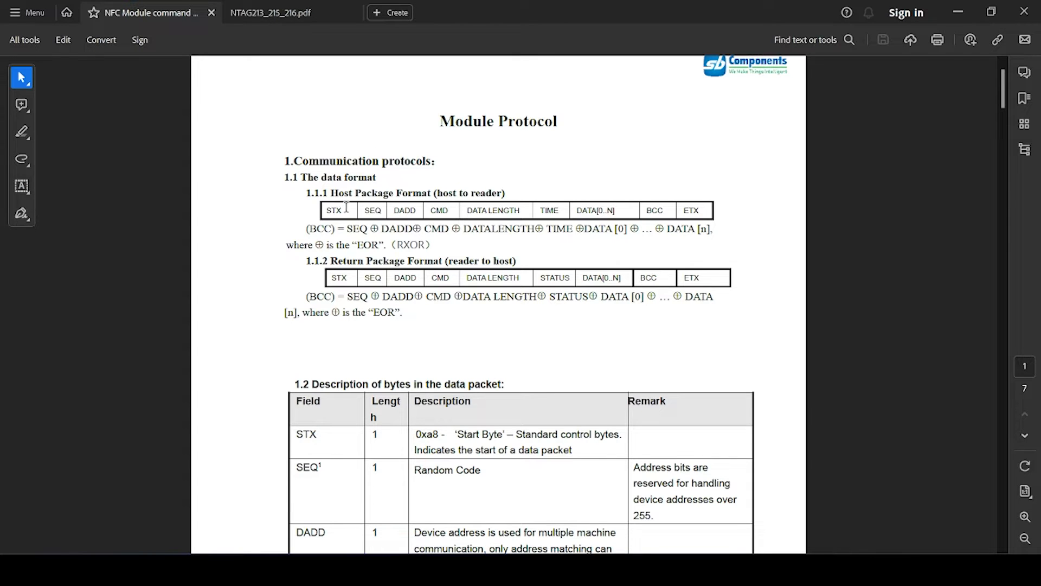
{"action": "mouse_move", "coordinate": [351, 240]}
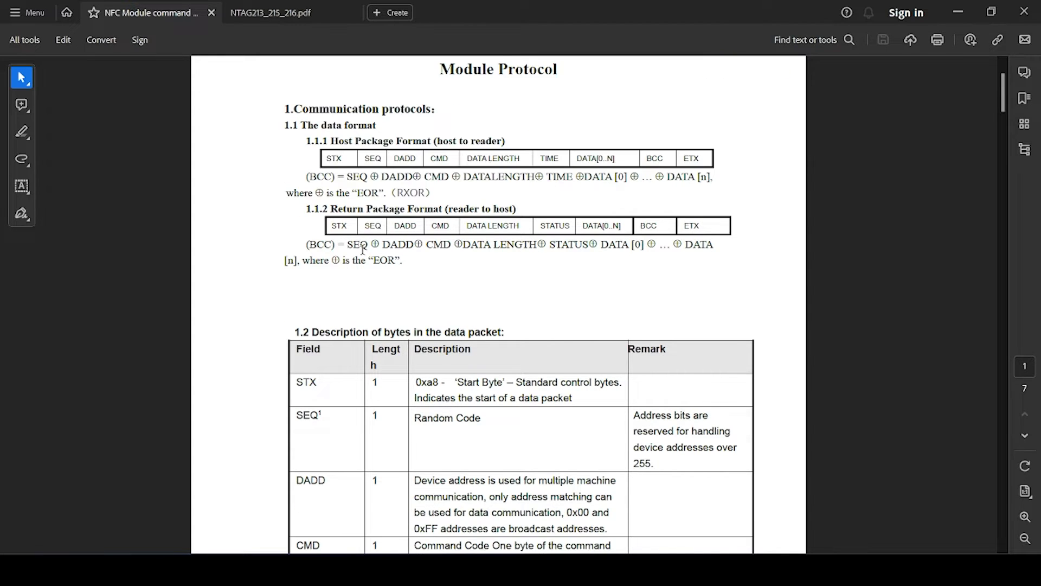
Step: Scroll the Module Protocol PDF and briefly check the NTAG213/215/216 datasheet
{"action": "scroll", "scroll_direction": "down", "scroll_amount": 3}
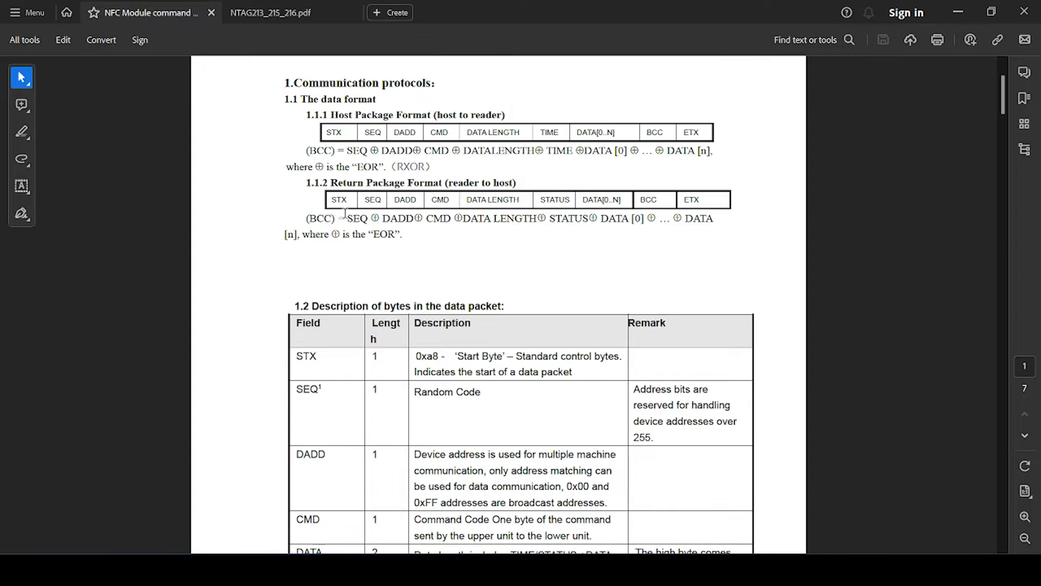
{"action": "left_click", "coordinate": [269, 12]}
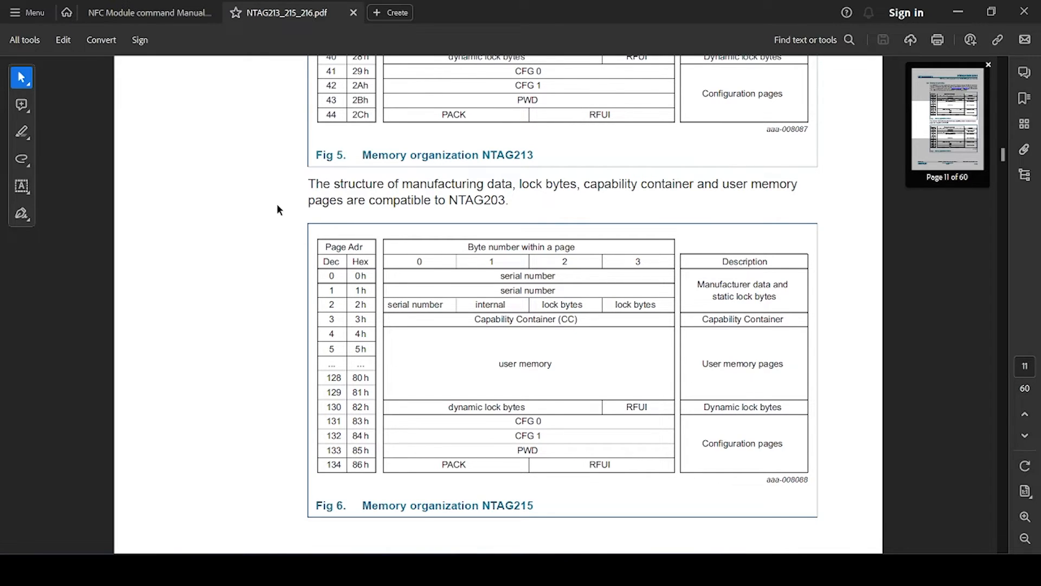
{"action": "mouse_move", "coordinate": [272, 222]}
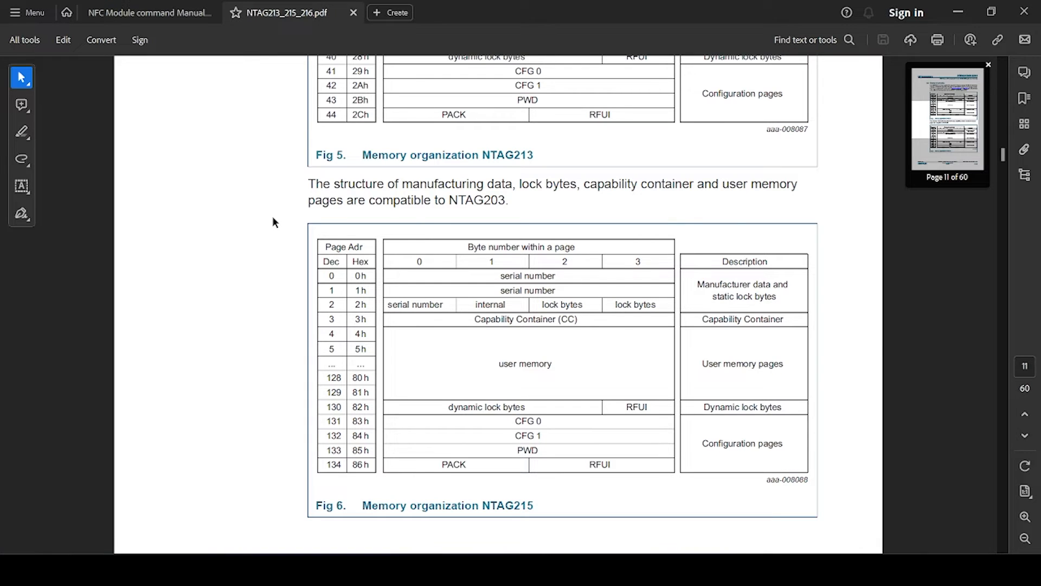
{"action": "mouse_move", "coordinate": [276, 207]}
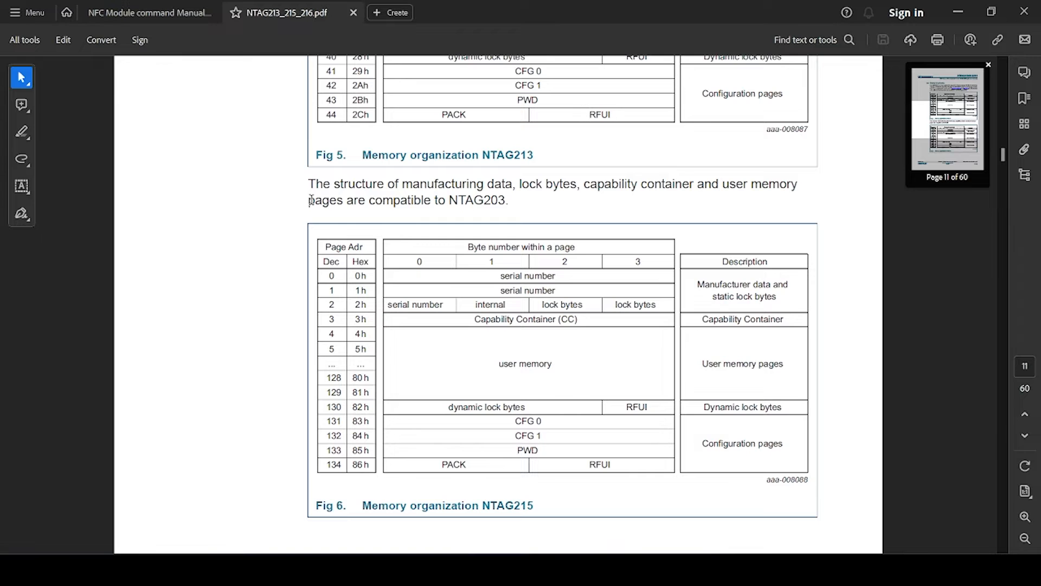
{"action": "left_click", "coordinate": [147, 12]}
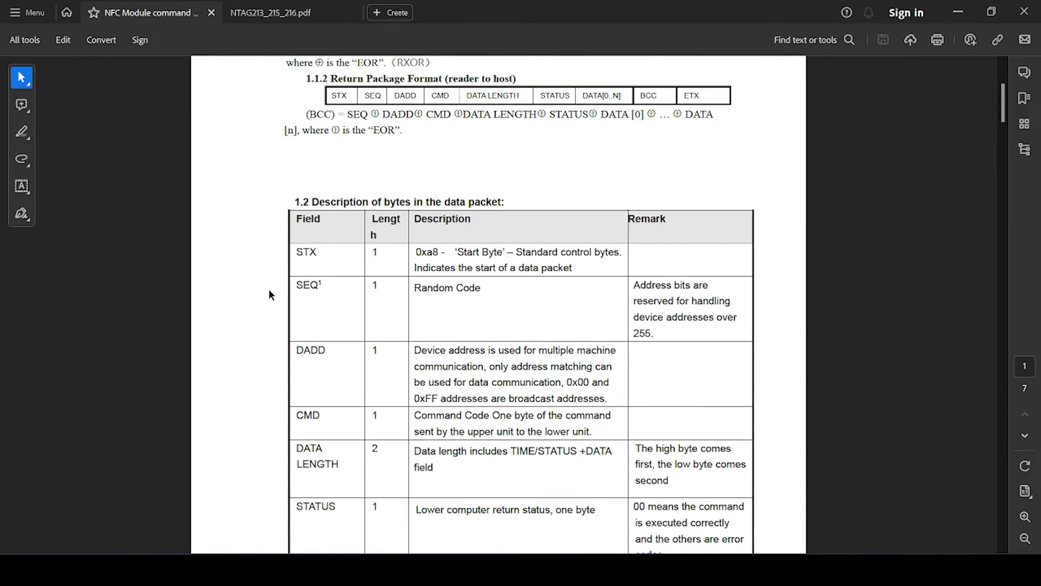
Step: Read the System Commands section, highlighting CMD_SetBaudRate and its parameters
{"action": "scroll", "scroll_direction": "down", "scroll_amount": 3}
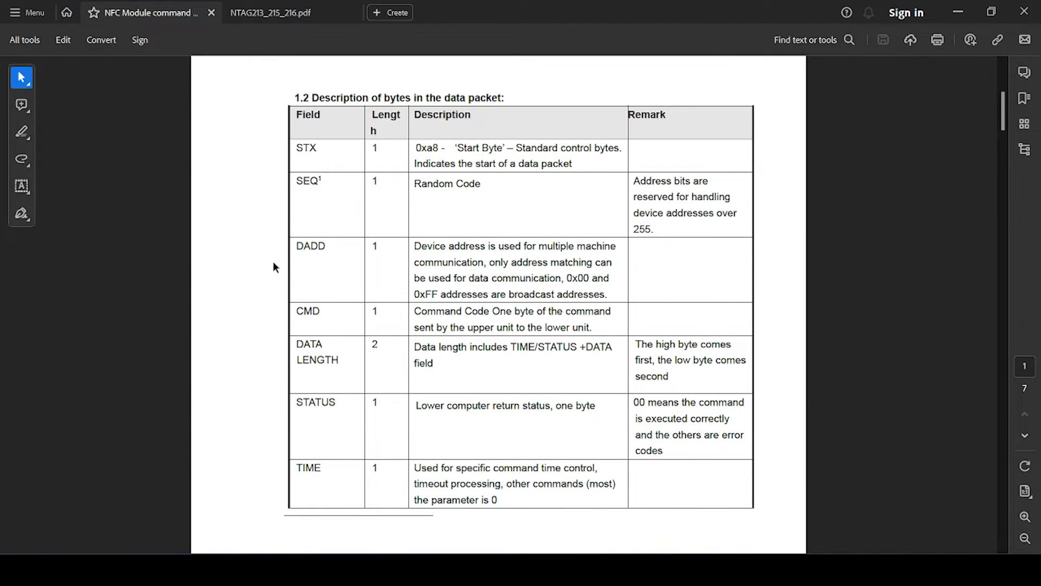
{"action": "scroll", "scroll_direction": "down", "scroll_amount": 3}
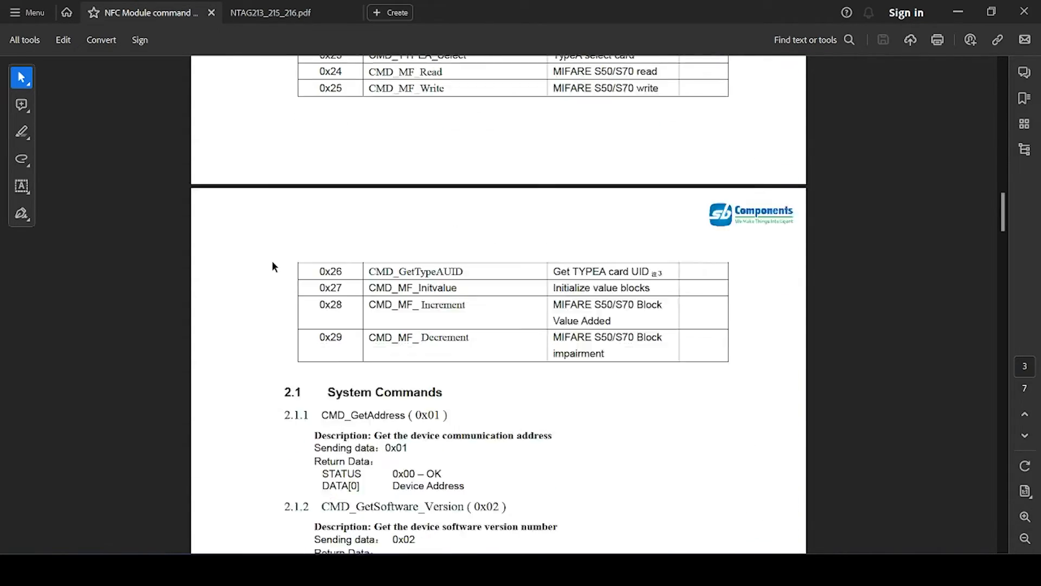
{"action": "scroll", "scroll_direction": "down", "scroll_amount": 3}
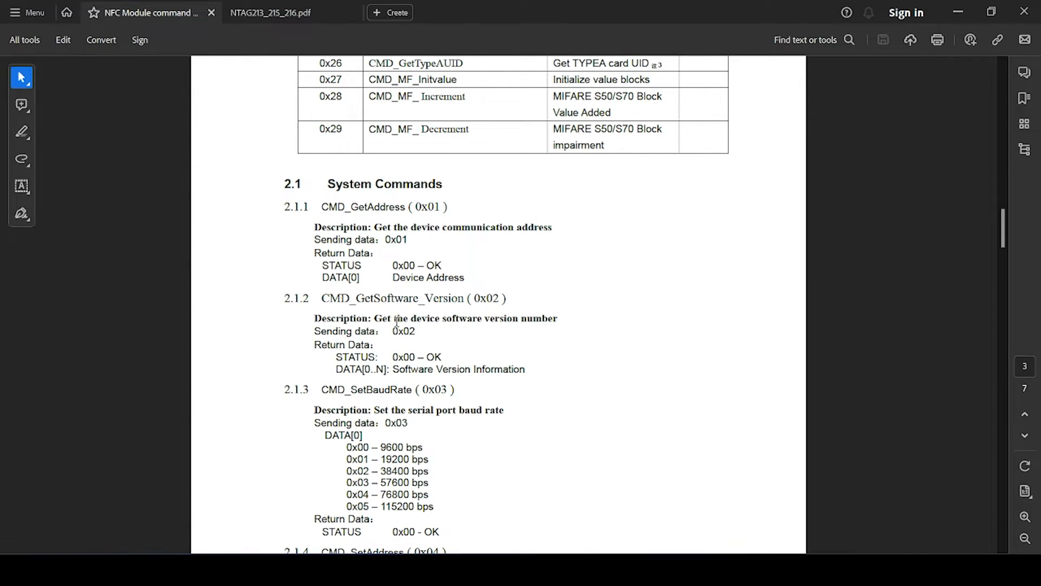
{"action": "scroll", "scroll_direction": "down", "scroll_amount": 3}
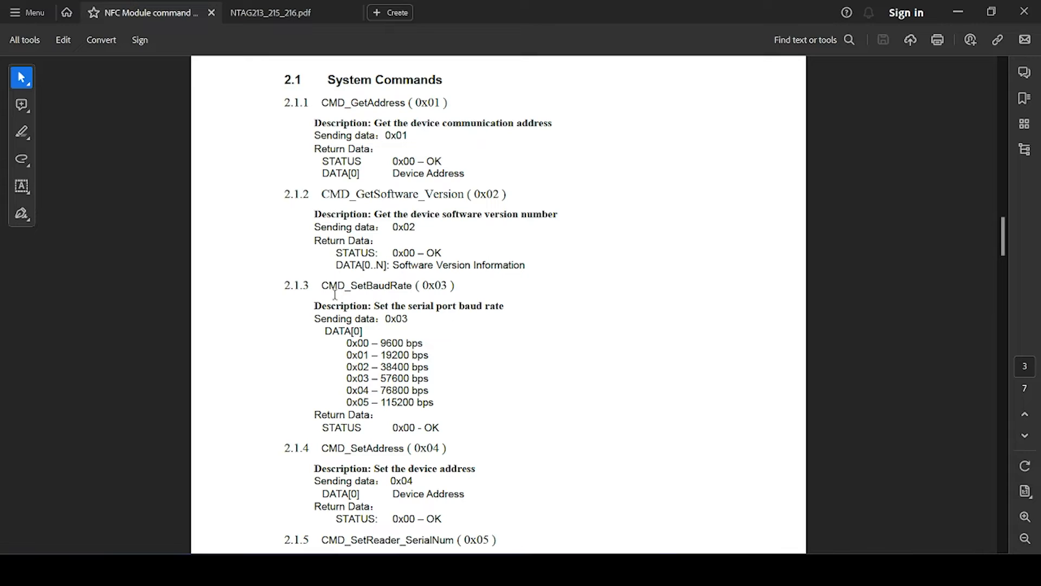
{"action": "double_click", "coordinate": [365, 286]}
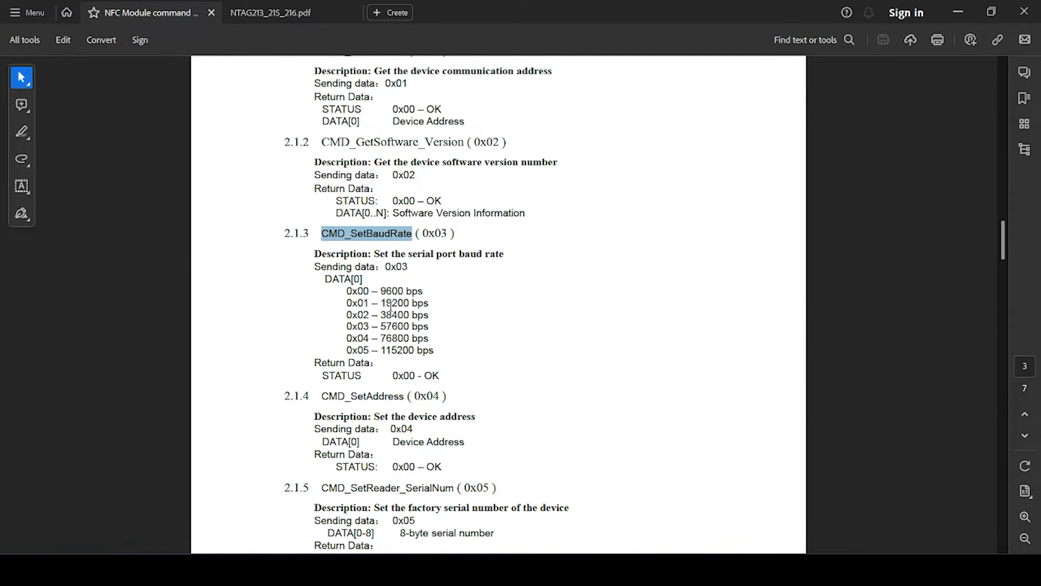
{"action": "double_click", "coordinate": [393, 291]}
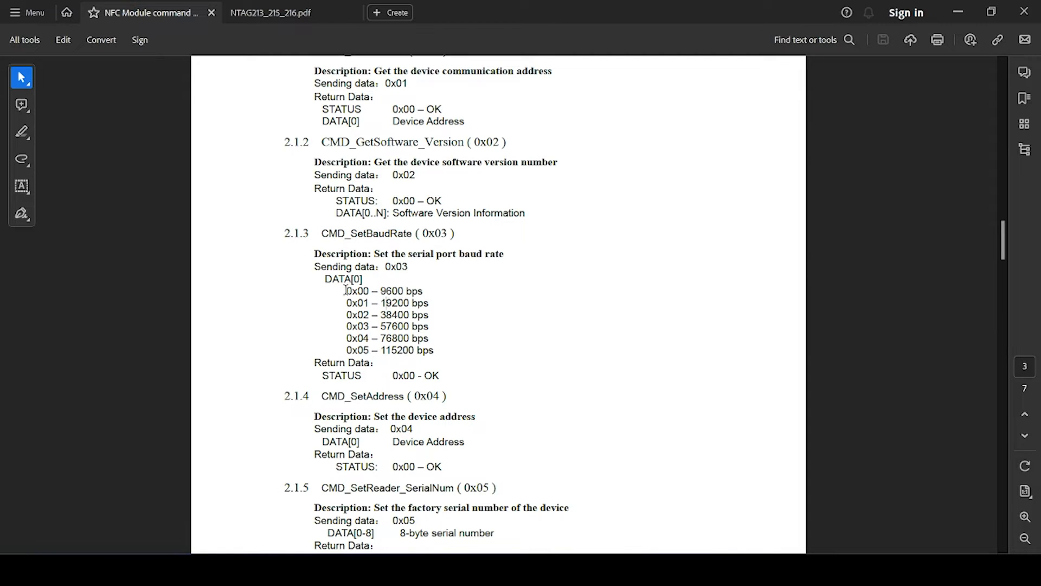
{"action": "double_click", "coordinate": [357, 290]}
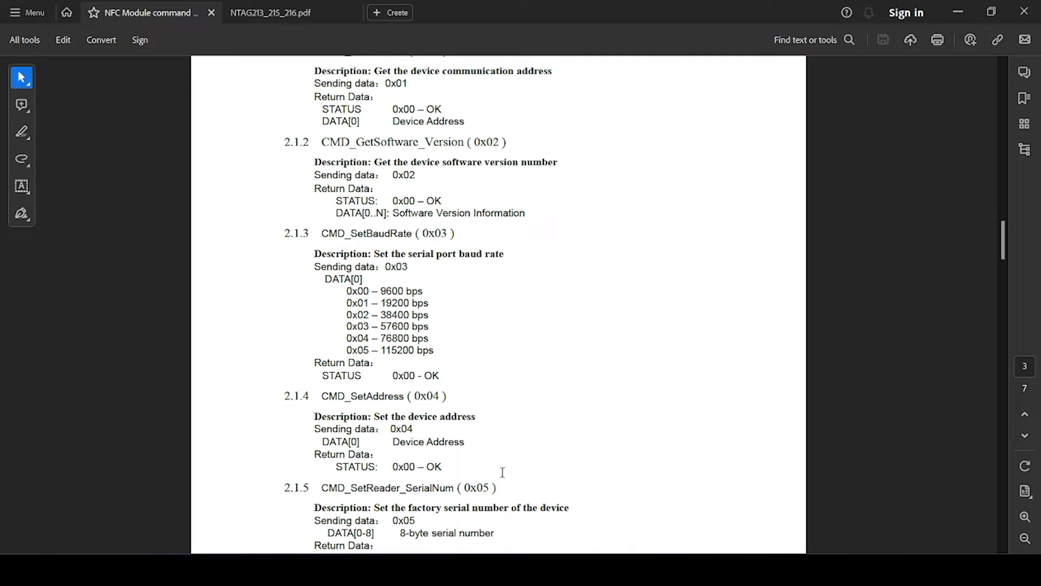
{"action": "mouse_move", "coordinate": [551, 532]}
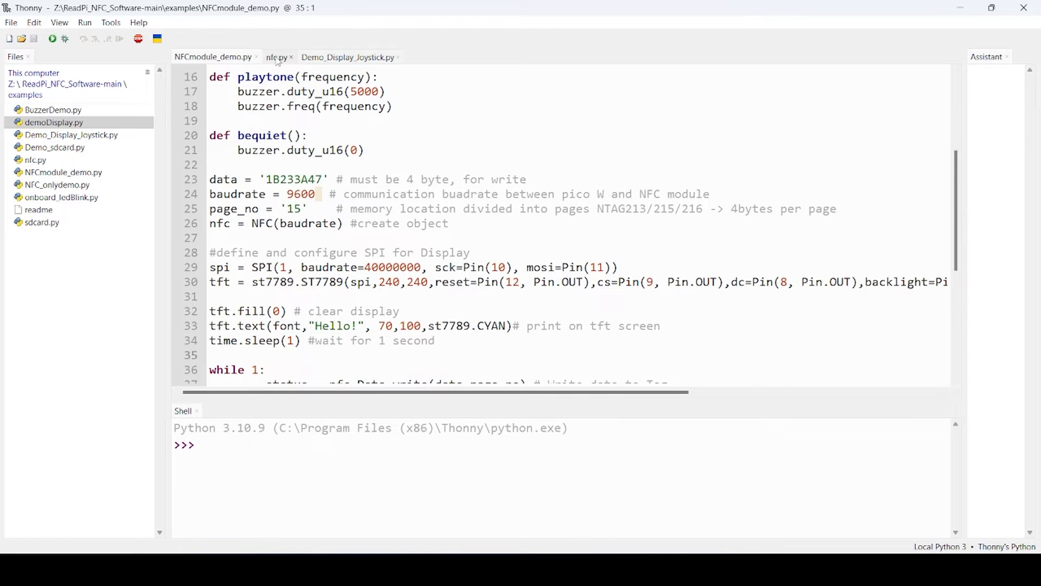
Step: Open nfc.py and scroll through its command constants and read functions
{"action": "left_click", "coordinate": [276, 57]}
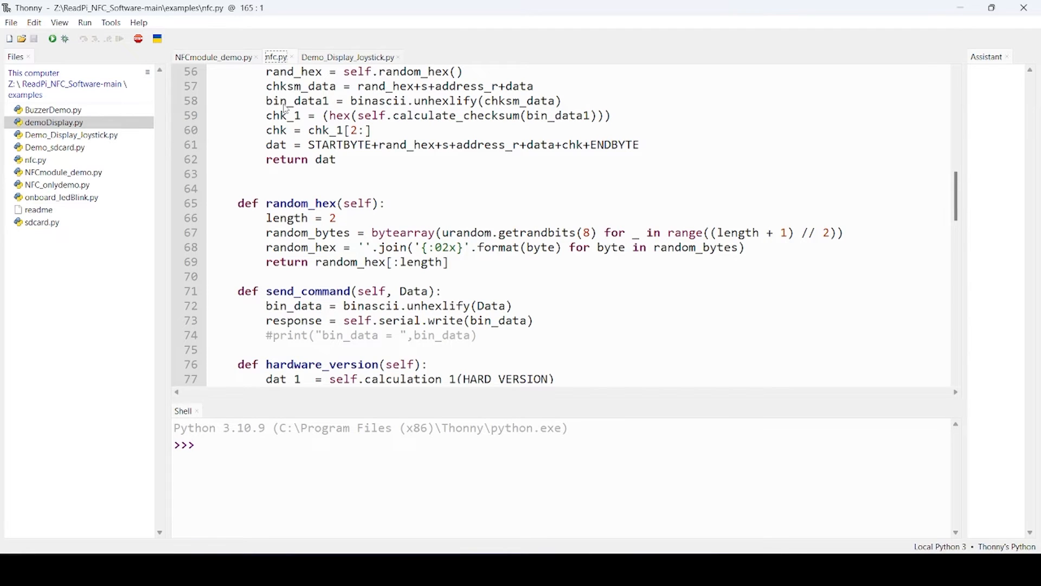
{"action": "mouse_move", "coordinate": [365, 228]}
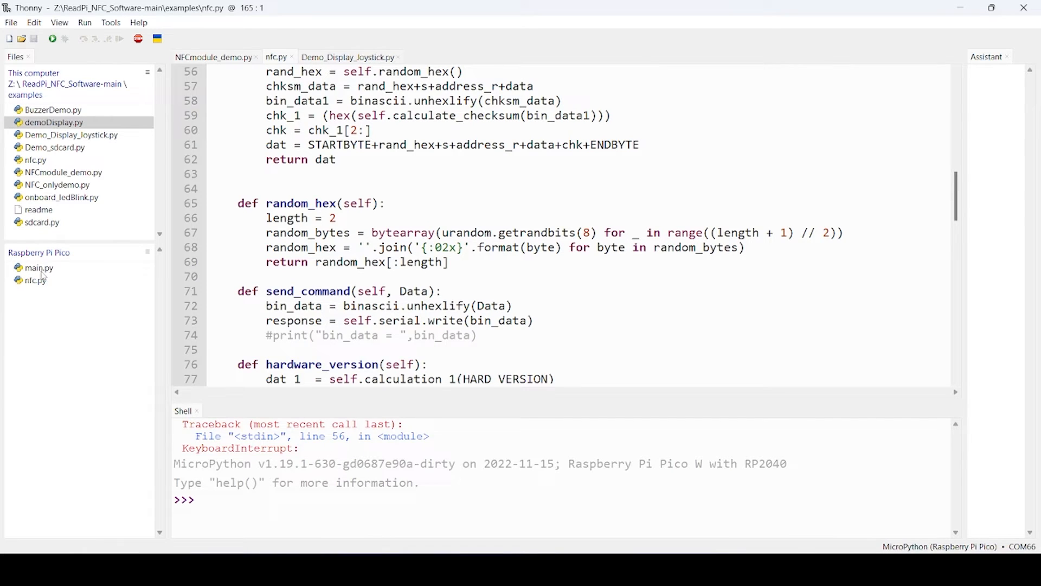
{"action": "mouse_move", "coordinate": [42, 287]}
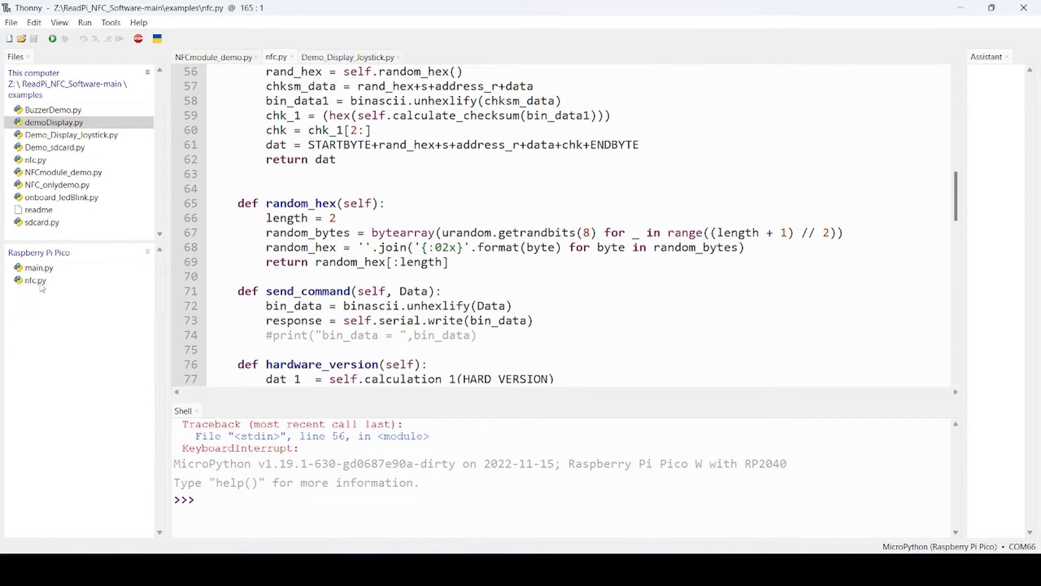
{"action": "mouse_move", "coordinate": [132, 271]}
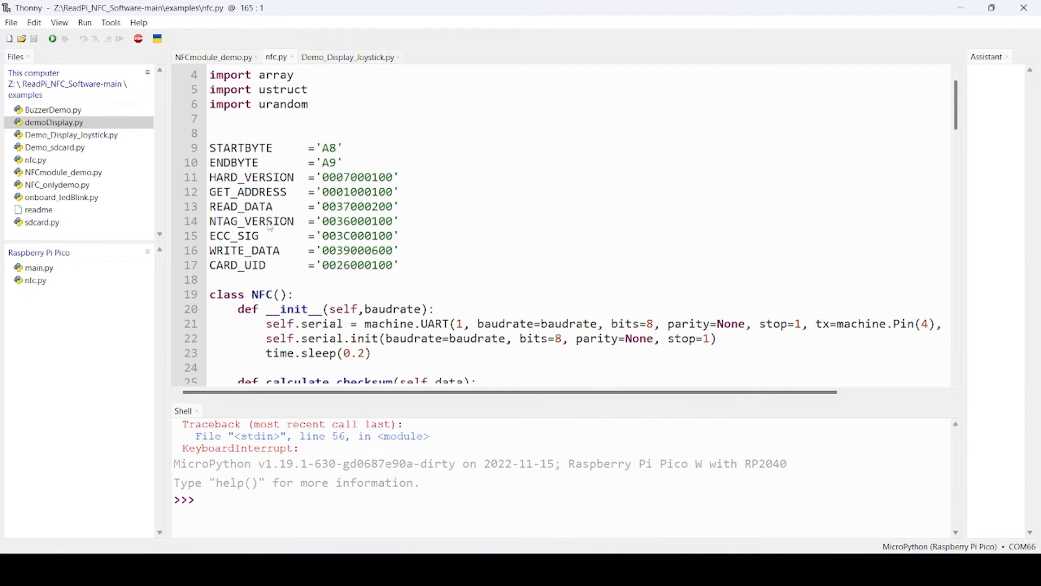
{"action": "mouse_move", "coordinate": [251, 242]}
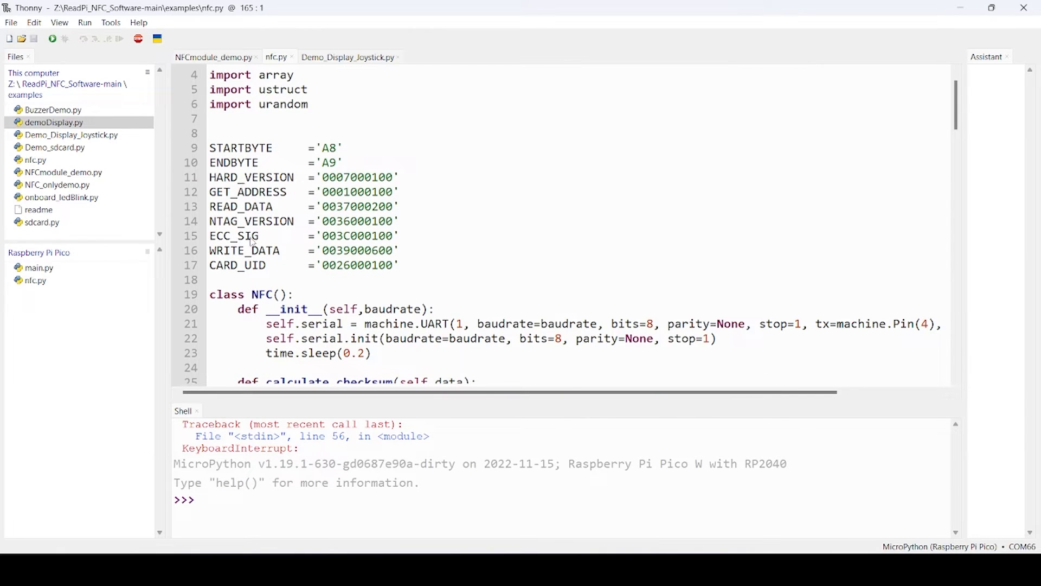
{"action": "mouse_move", "coordinate": [273, 202]}
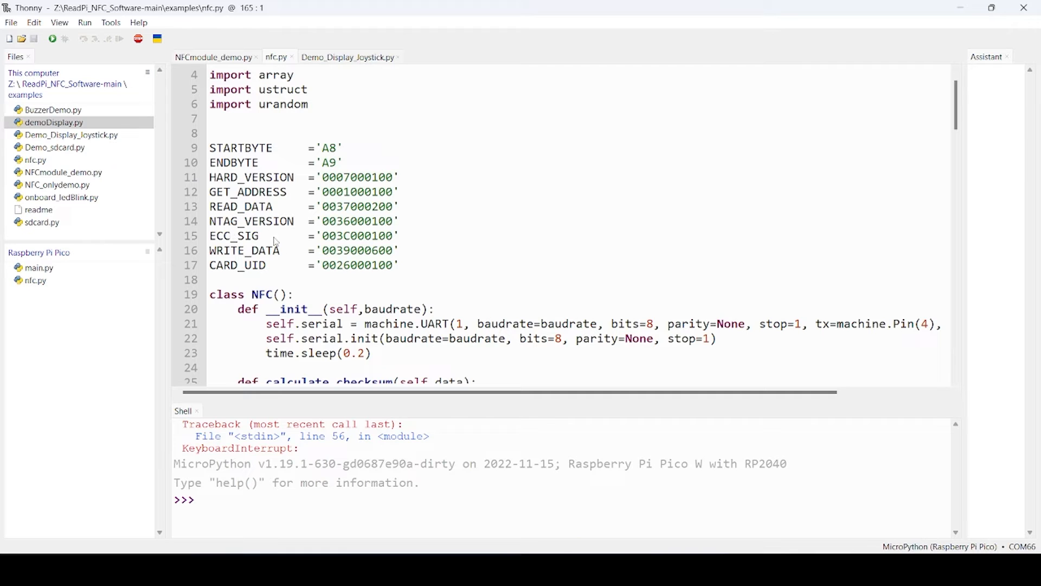
{"action": "scroll", "scroll_direction": "down", "scroll_amount": 3}
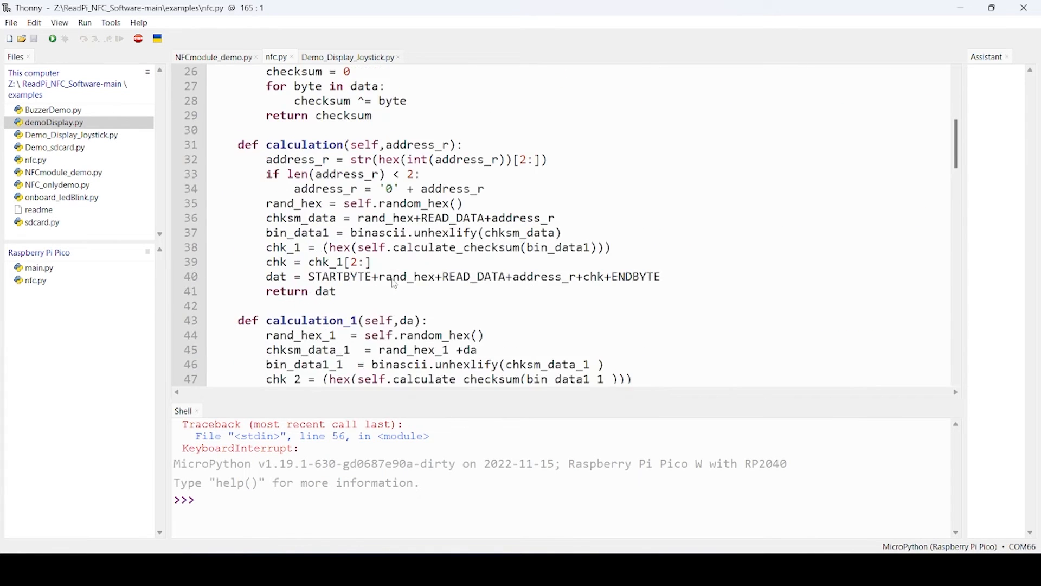
{"action": "scroll", "scroll_direction": "down", "scroll_amount": 3}
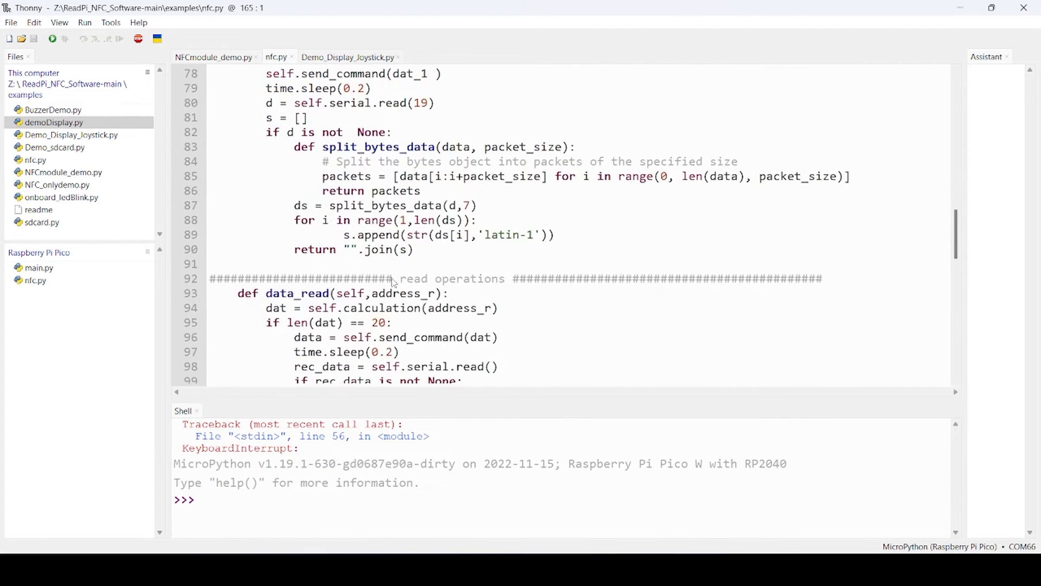
{"action": "scroll", "scroll_direction": "down", "scroll_amount": 3}
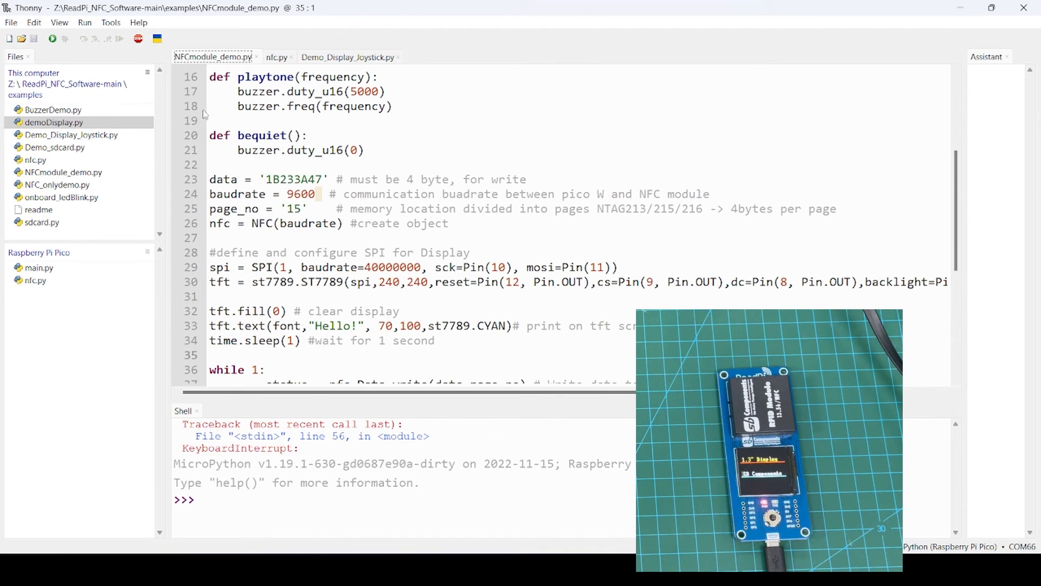
Step: Run Demo_Display_joystick.py on the Pico, then return to NFCmodule_demo.py
{"action": "left_click", "coordinate": [346, 57]}
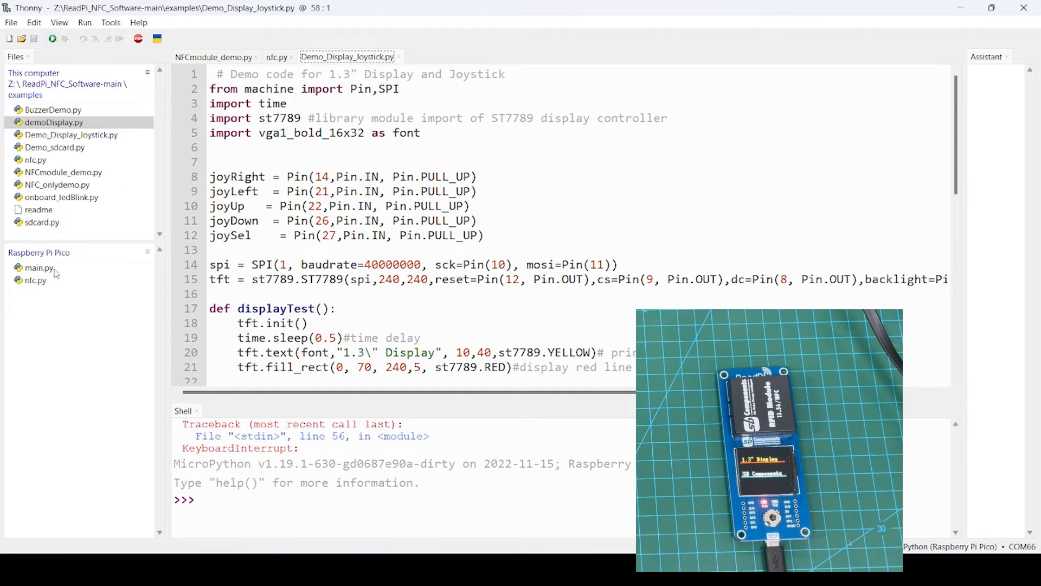
{"action": "mouse_move", "coordinate": [107, 280]}
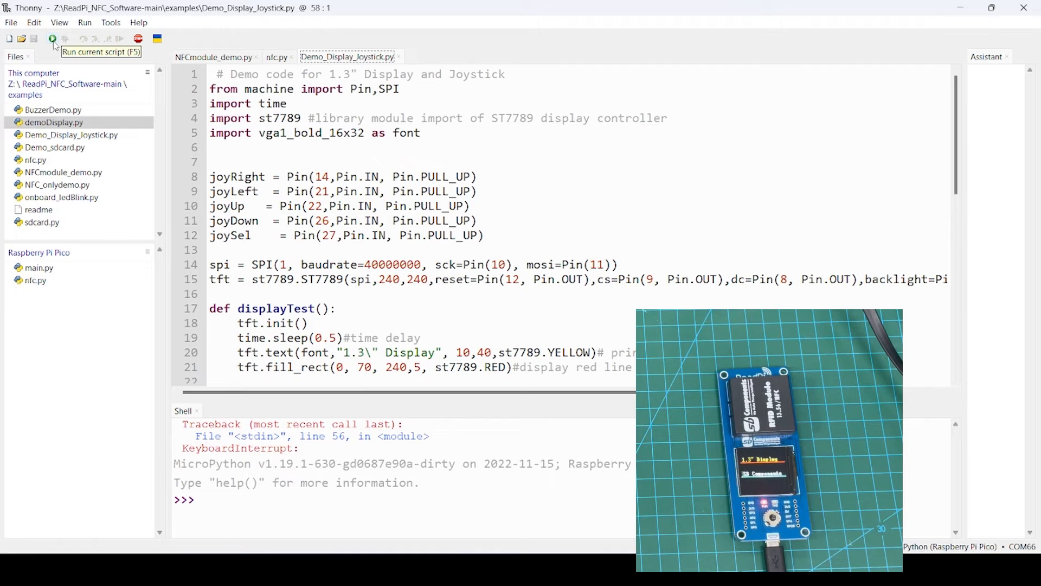
{"action": "left_click", "coordinate": [52, 38]}
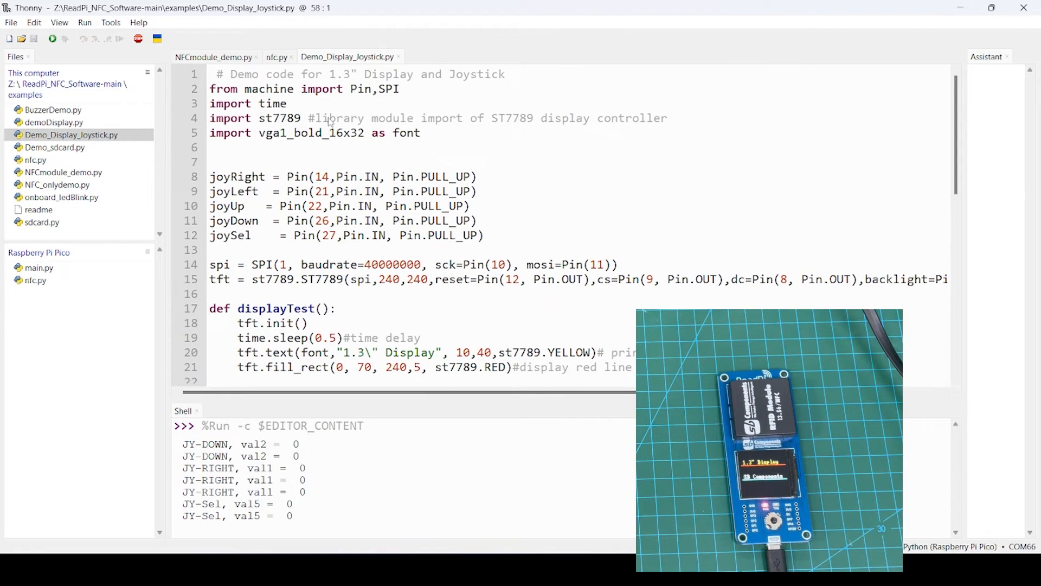
{"action": "mouse_move", "coordinate": [284, 134]}
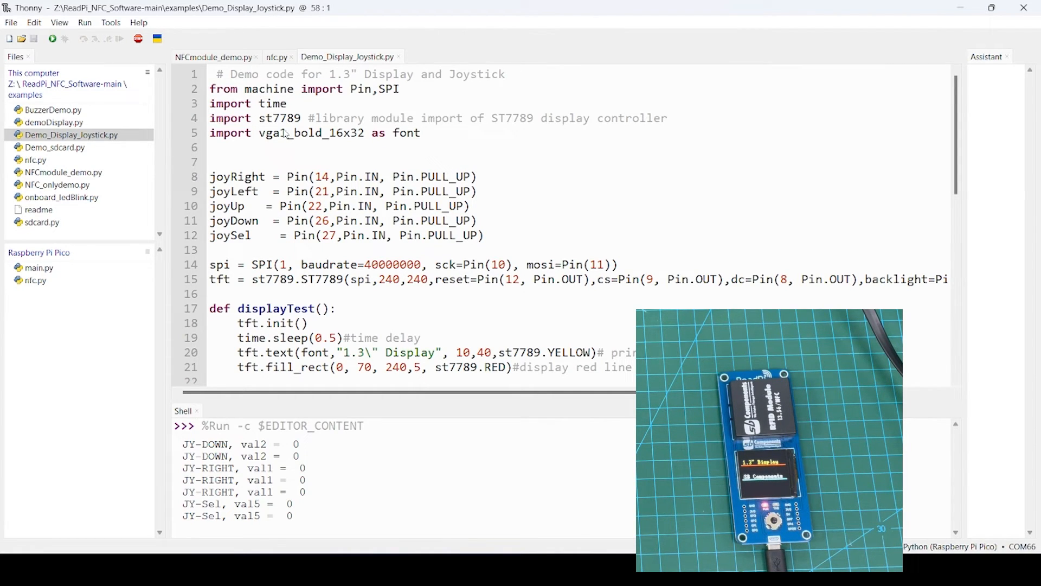
{"action": "mouse_move", "coordinate": [140, 282]}
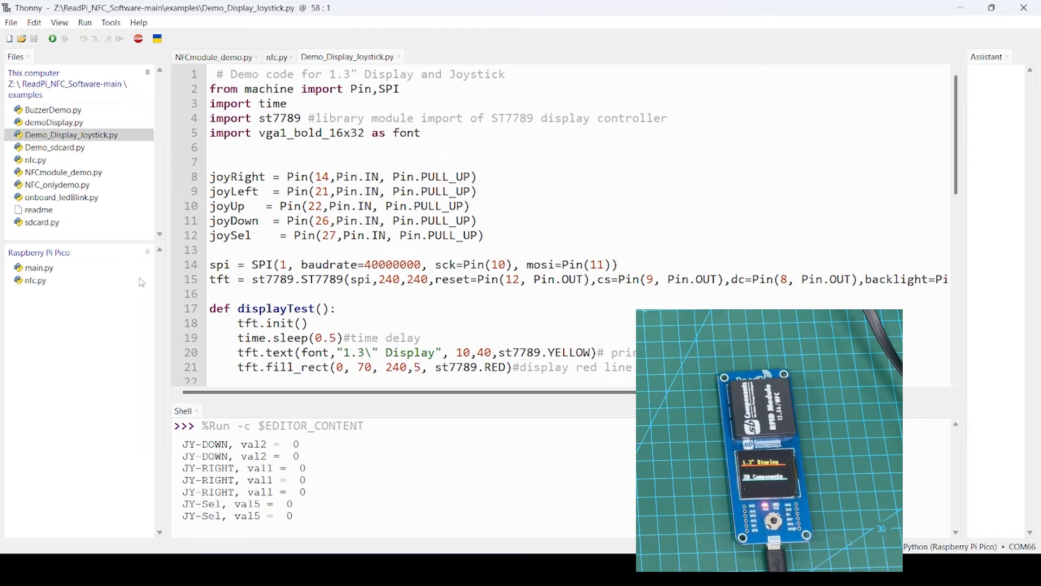
{"action": "left_click", "coordinate": [212, 56]}
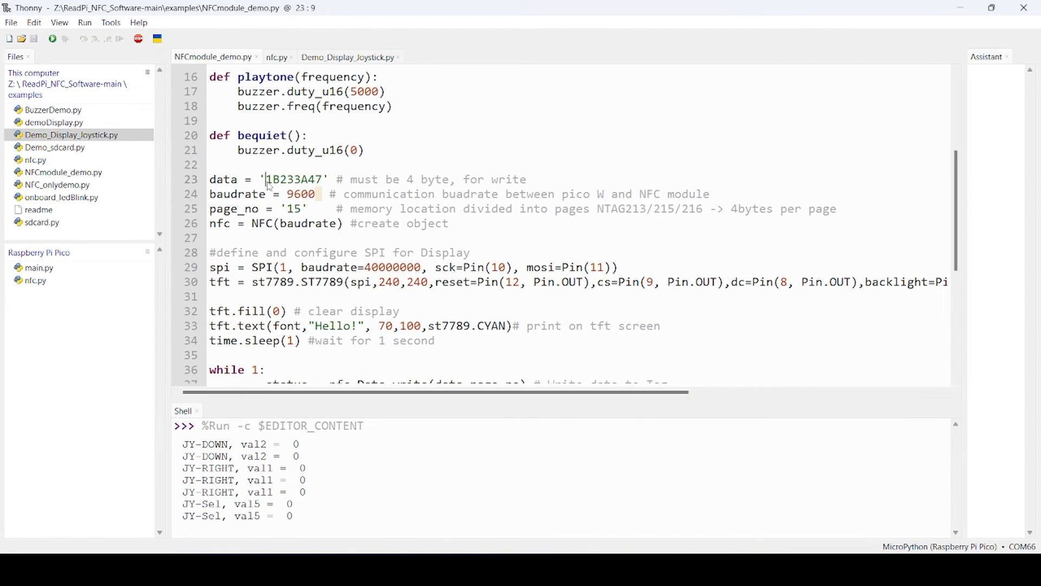
Step: Highlight the 9600 baudrate value in NFCmodule_demo.py and scroll down
{"action": "double_click", "coordinate": [299, 194]}
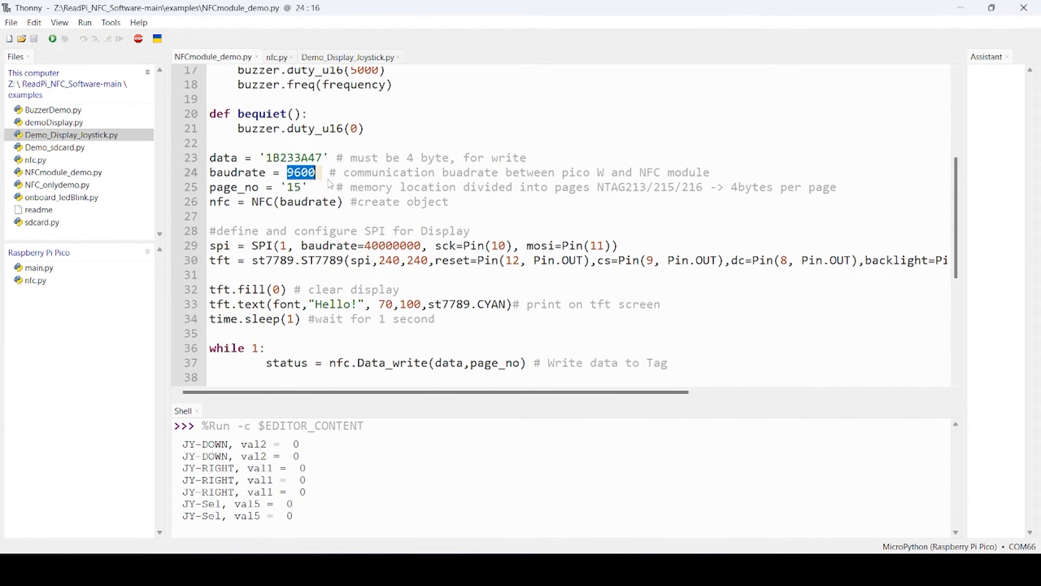
{"action": "scroll", "scroll_direction": "down", "scroll_amount": 3}
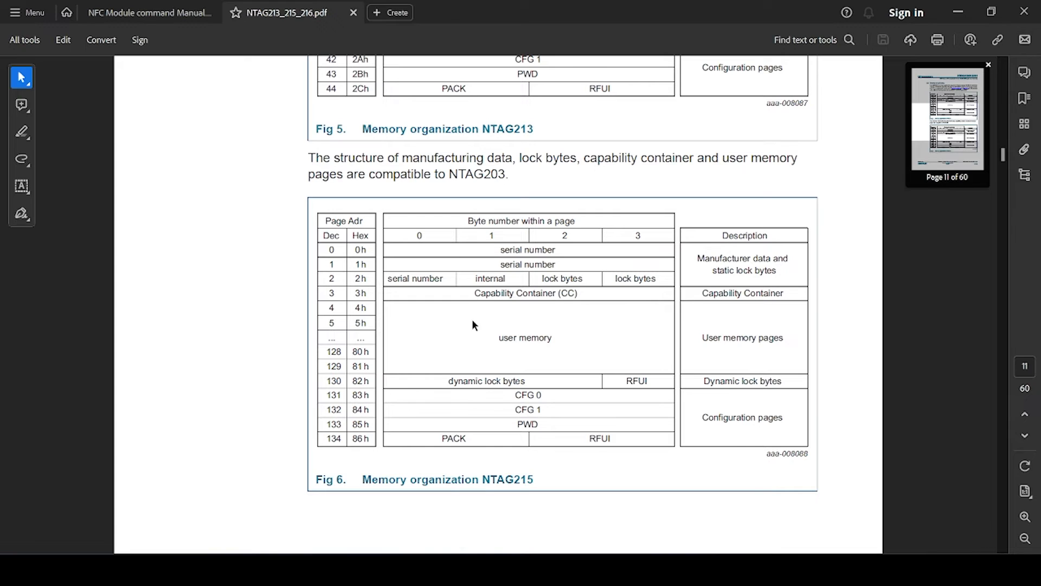
{"action": "mouse_move", "coordinate": [555, 321]}
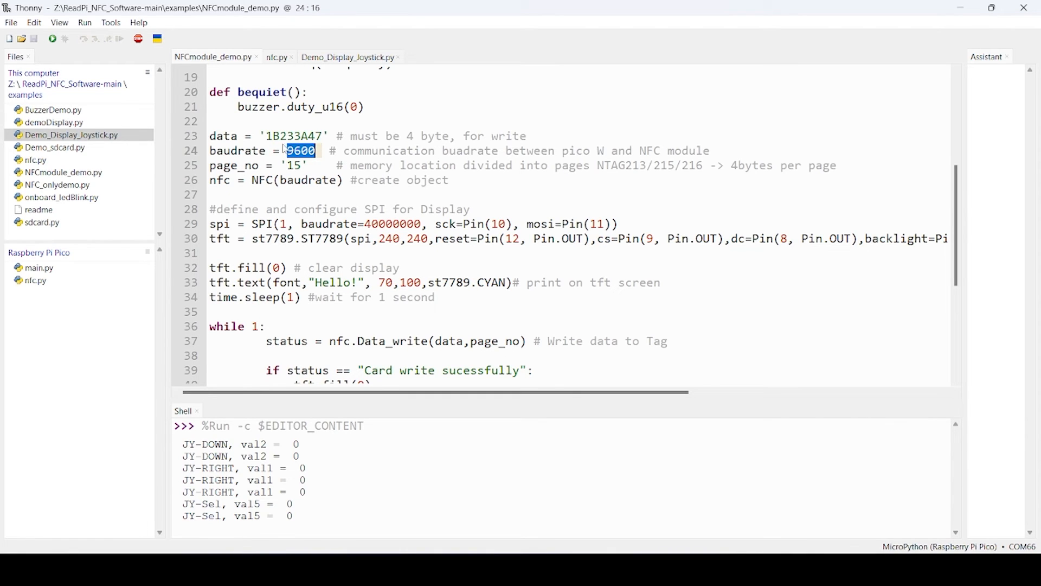
Step: Bring the while 1: write-and-read-back loop of NFCmodule_demo.py into view
{"action": "left_click", "coordinate": [281, 136]}
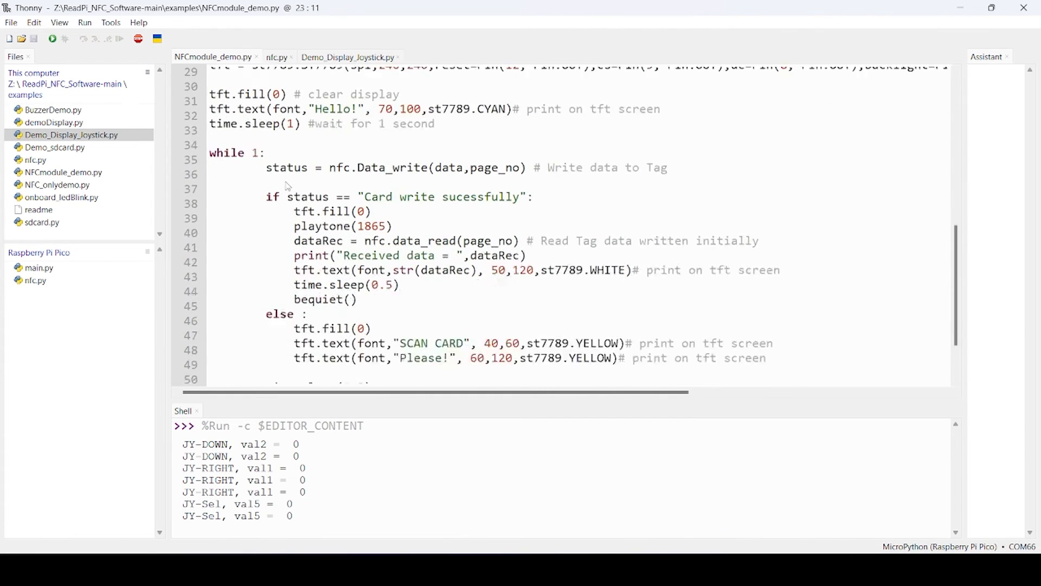
{"action": "double_click", "coordinate": [339, 102]}
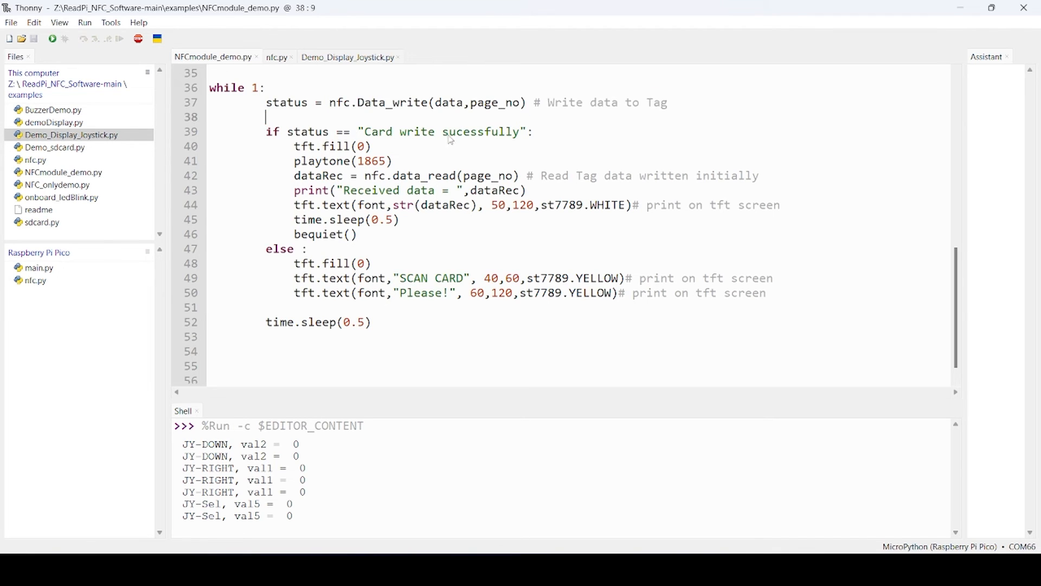
{"action": "mouse_move", "coordinate": [385, 190]}
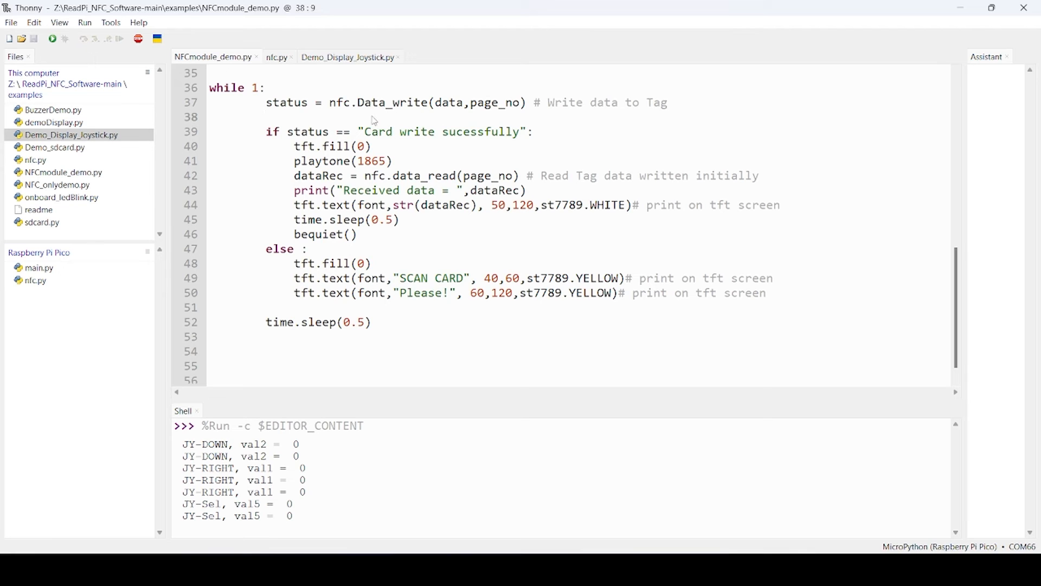
{"action": "mouse_move", "coordinate": [479, 188]}
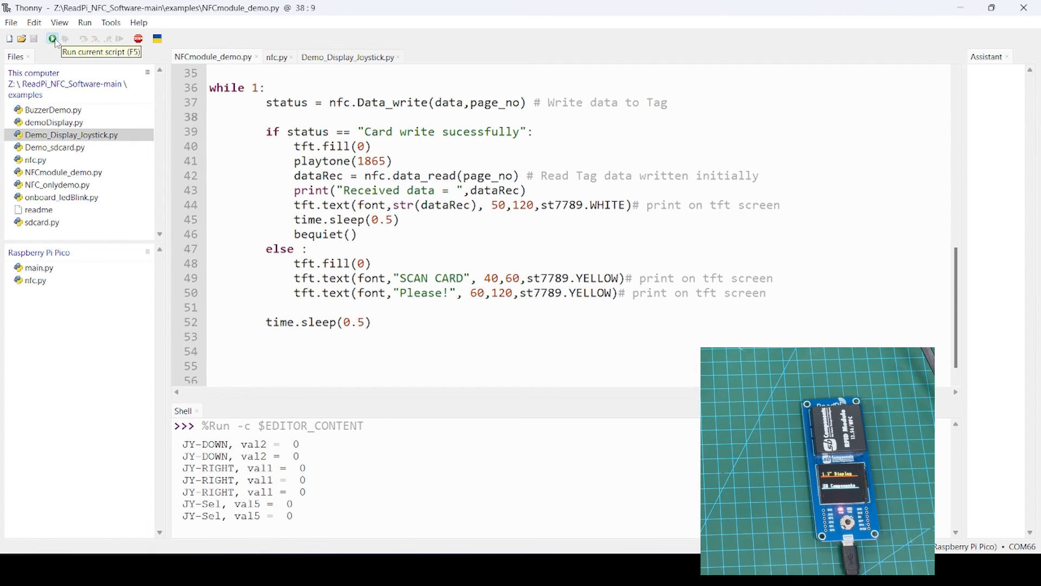
Step: Run the demo, rerun with data 1B234847 reading back 1b234847, and set page_no to 20
{"action": "left_click", "coordinate": [52, 39]}
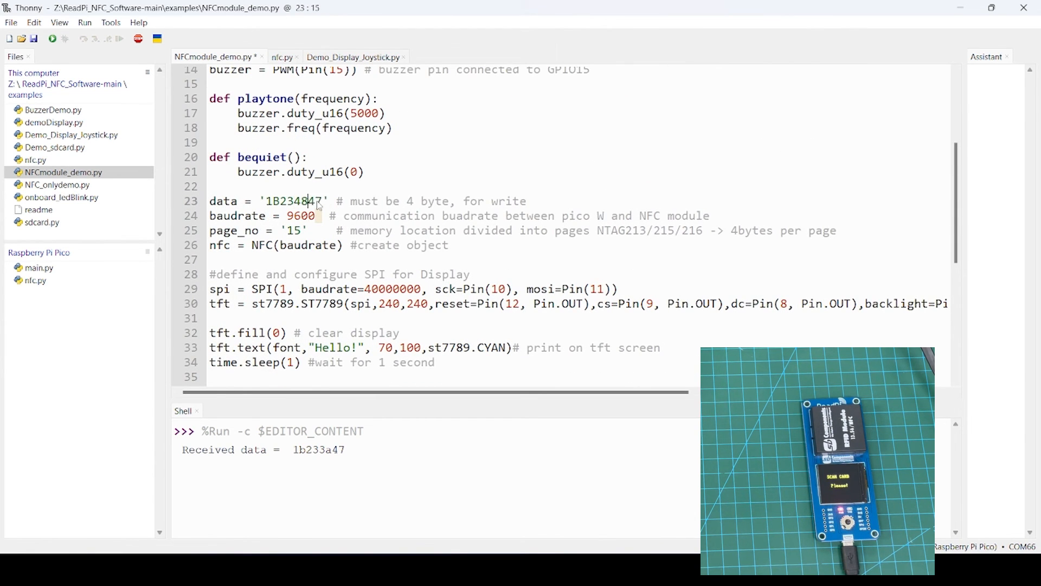
{"action": "left_click", "coordinate": [53, 38]}
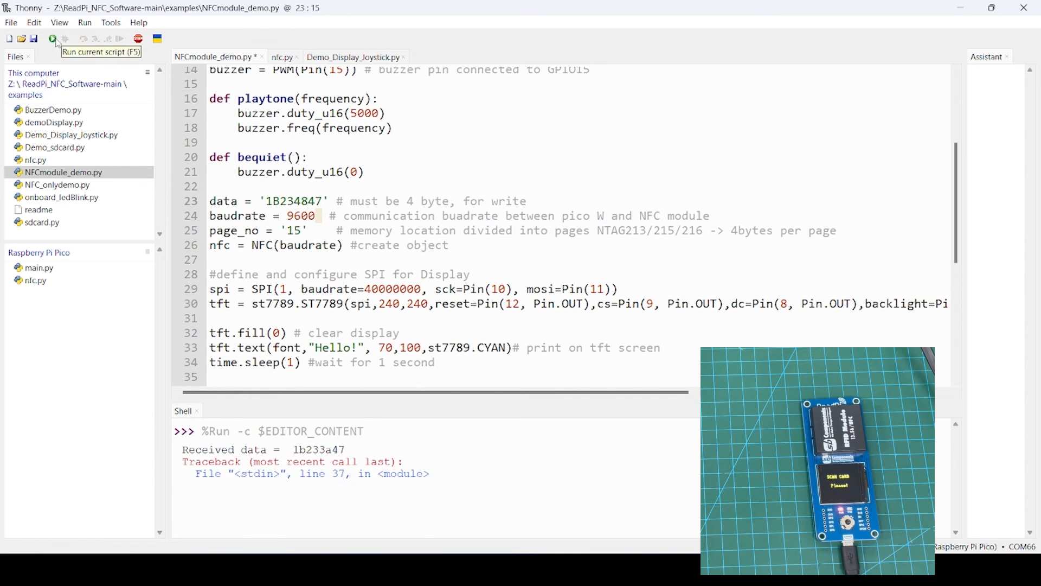
{"action": "left_click", "coordinate": [53, 39]}
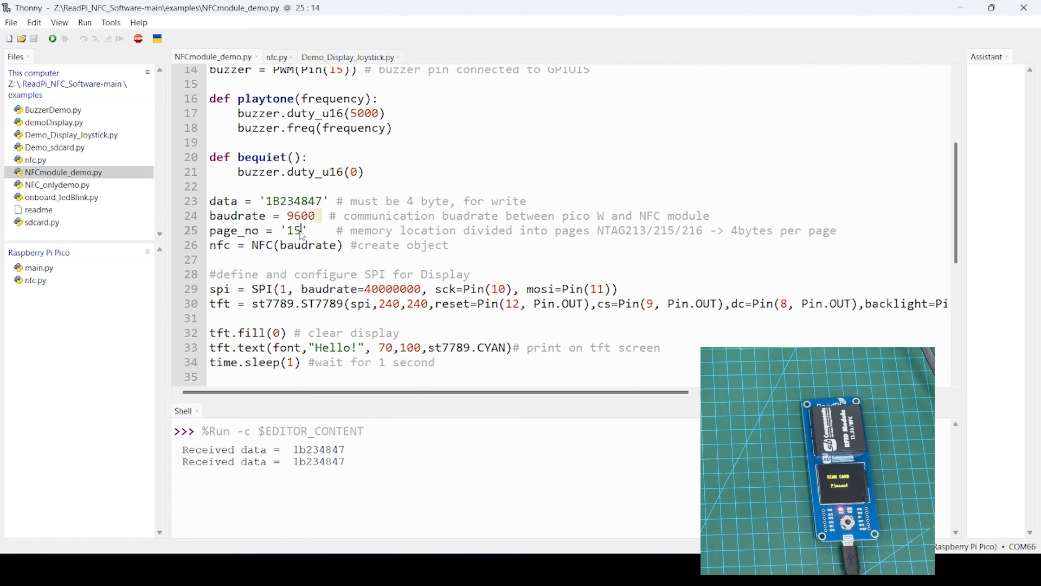
{"action": "type", "text": "20"}
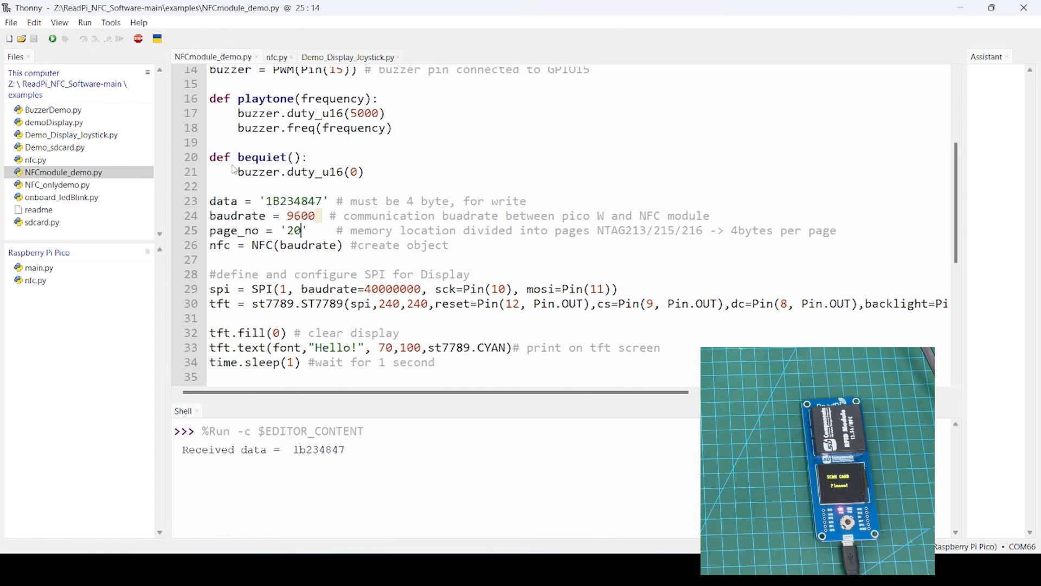
{"action": "mouse_move", "coordinate": [296, 192]}
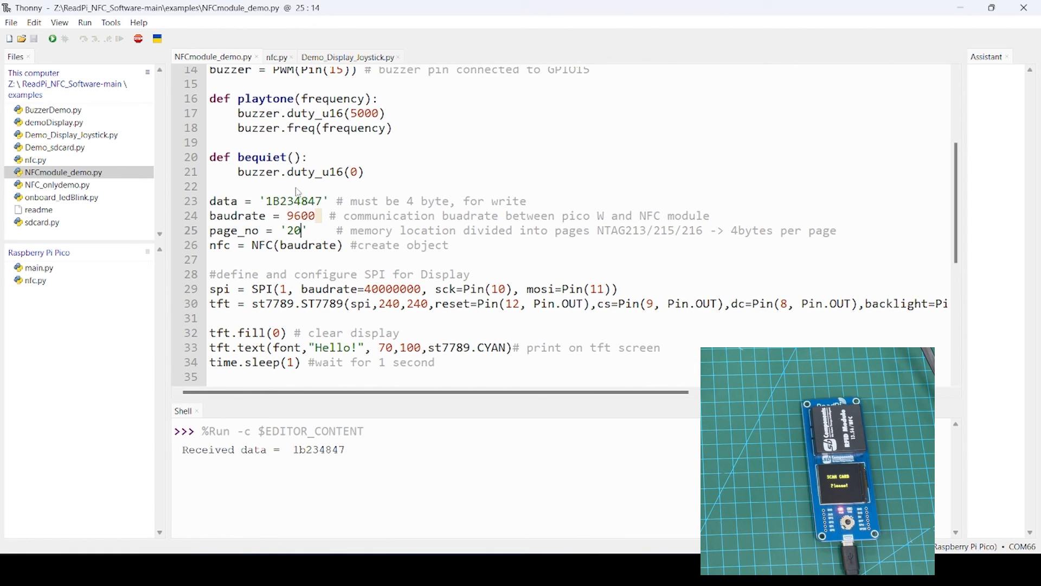